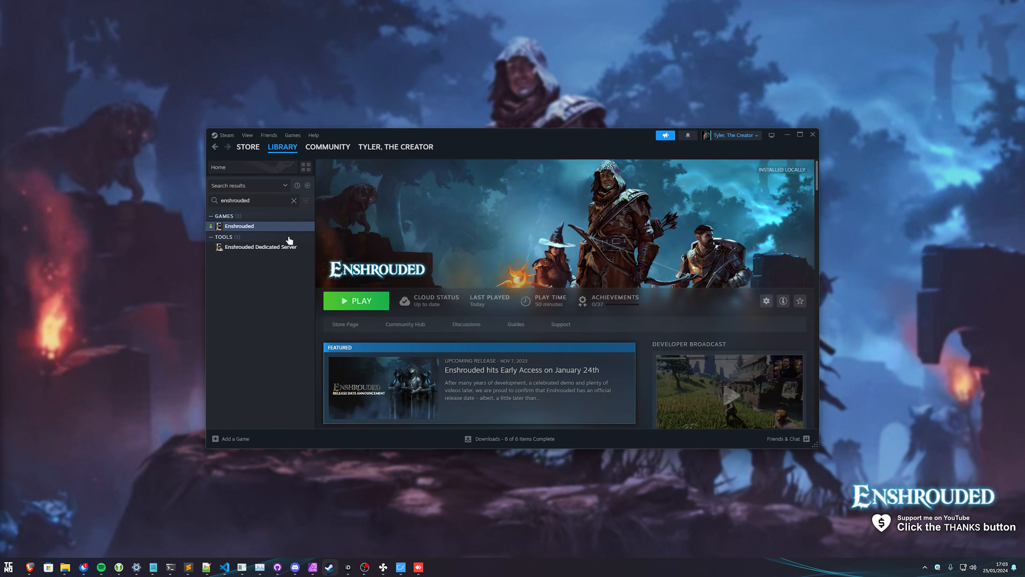
Select Enshrouded Dedicated Server under Tools to show its library page
left_click(261, 246)
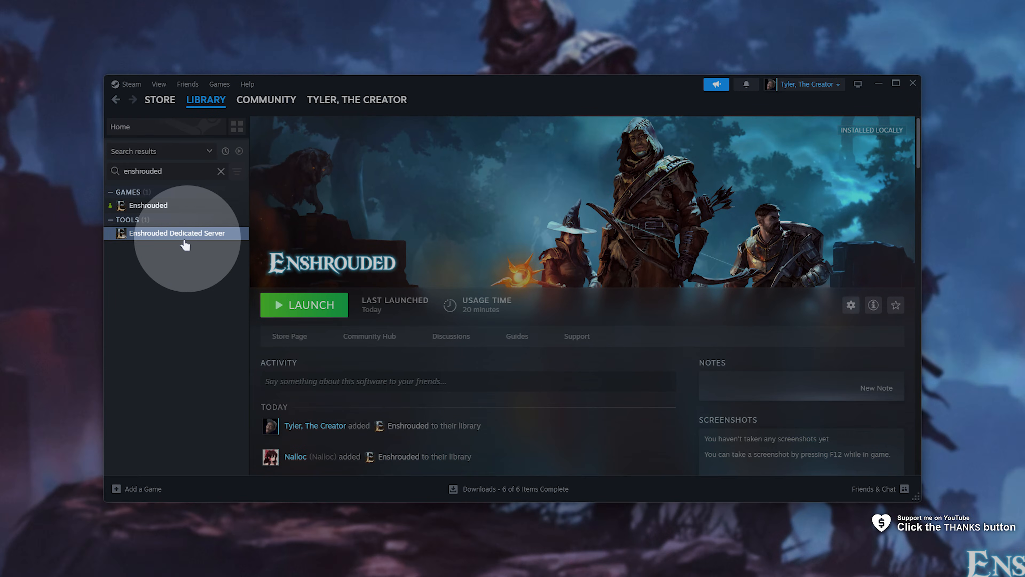
mouse_move(147, 215)
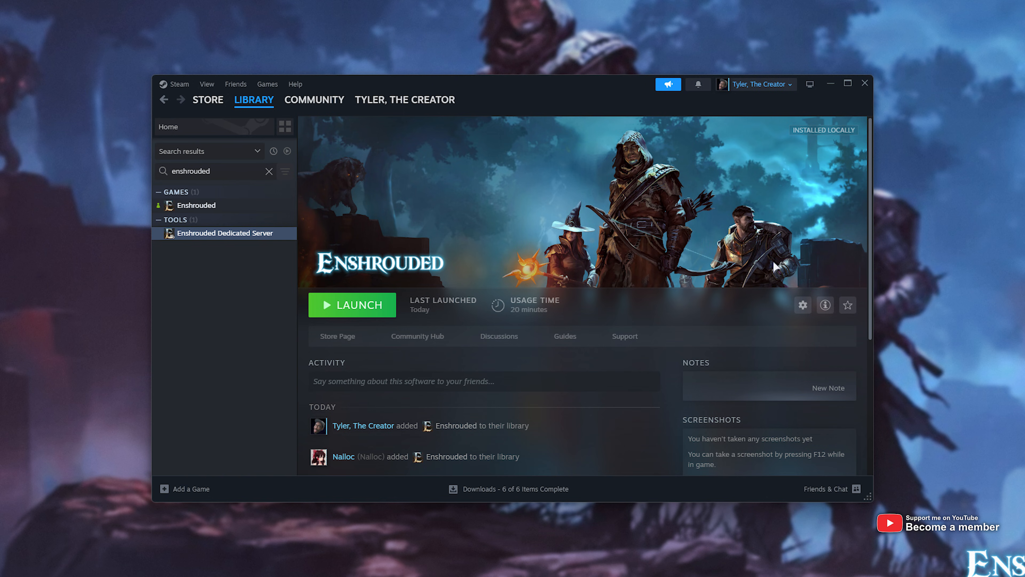
mouse_move(202, 244)
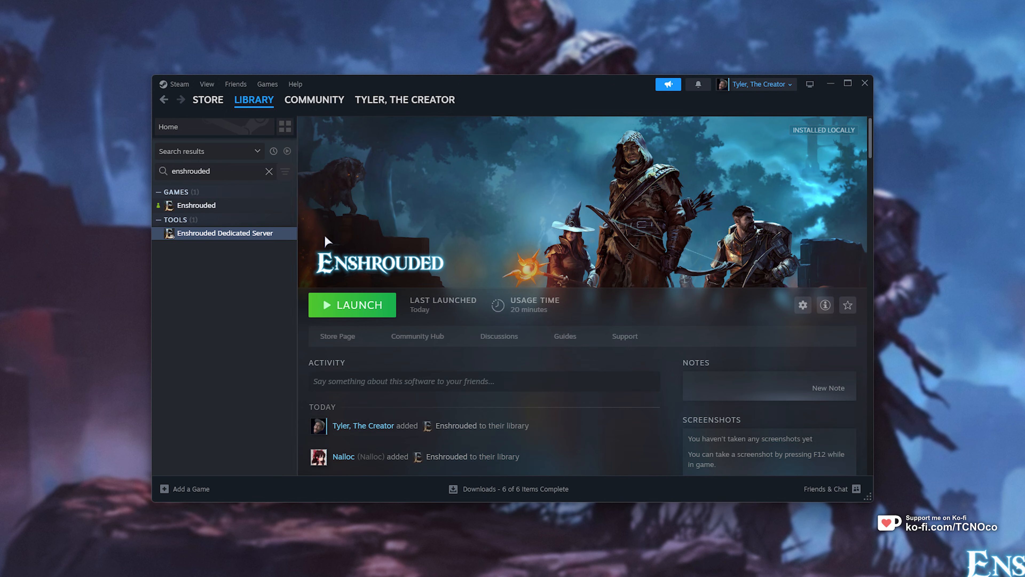
mouse_move(381, 242)
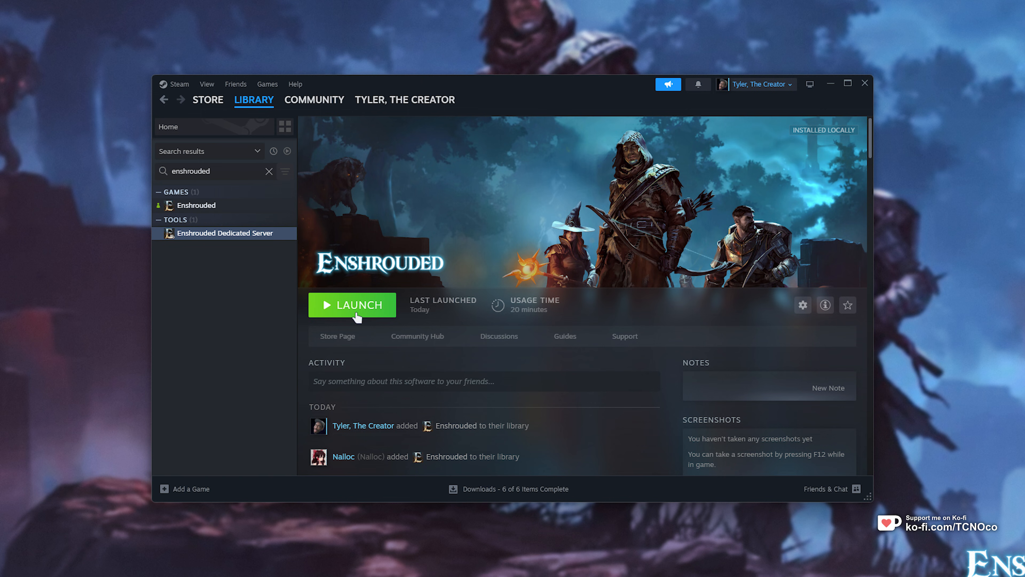
Launch the dedicated server and browse its local install files via Manage
left_click(353, 305)
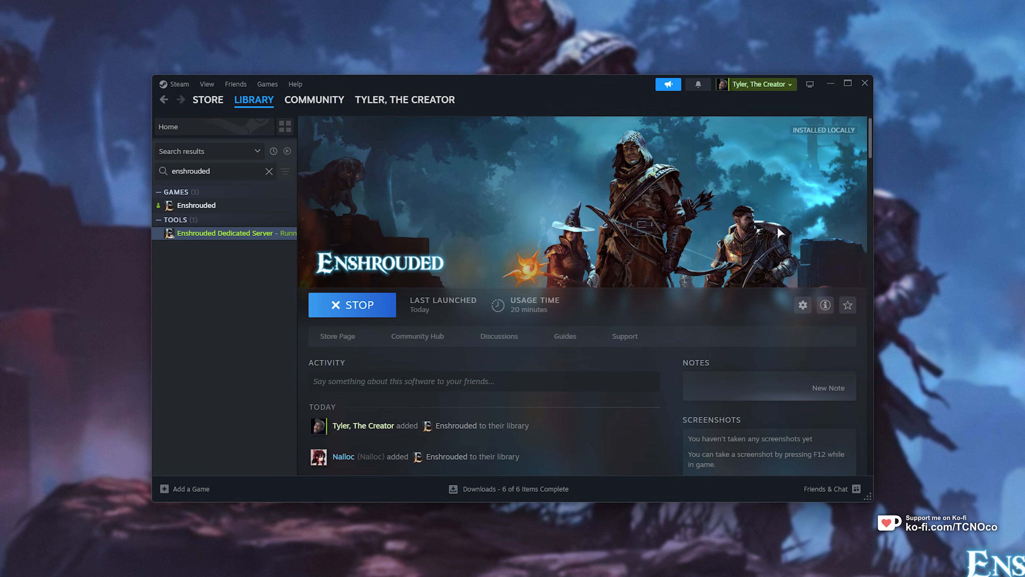
mouse_move(572, 223)
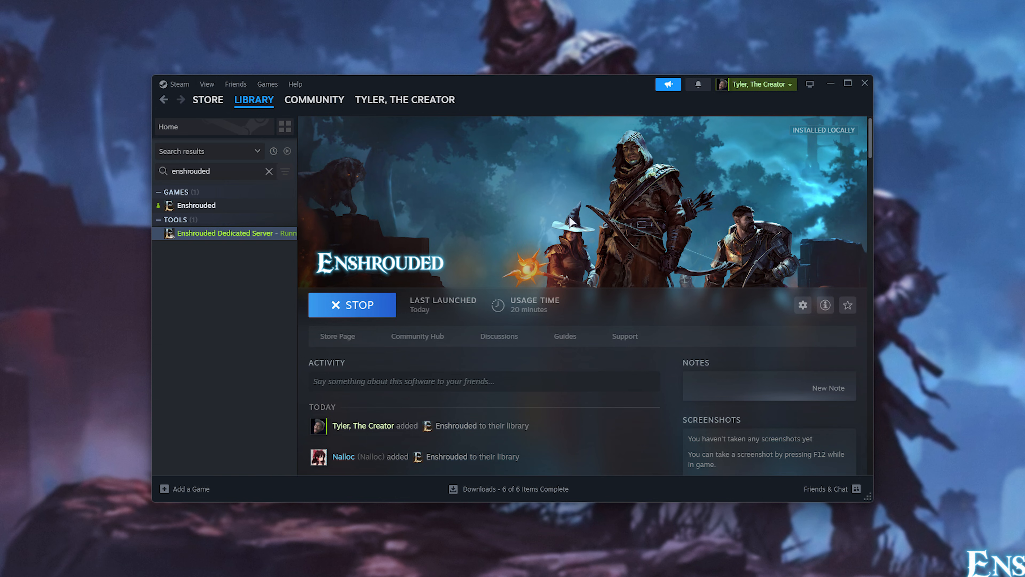
right_click(224, 232)
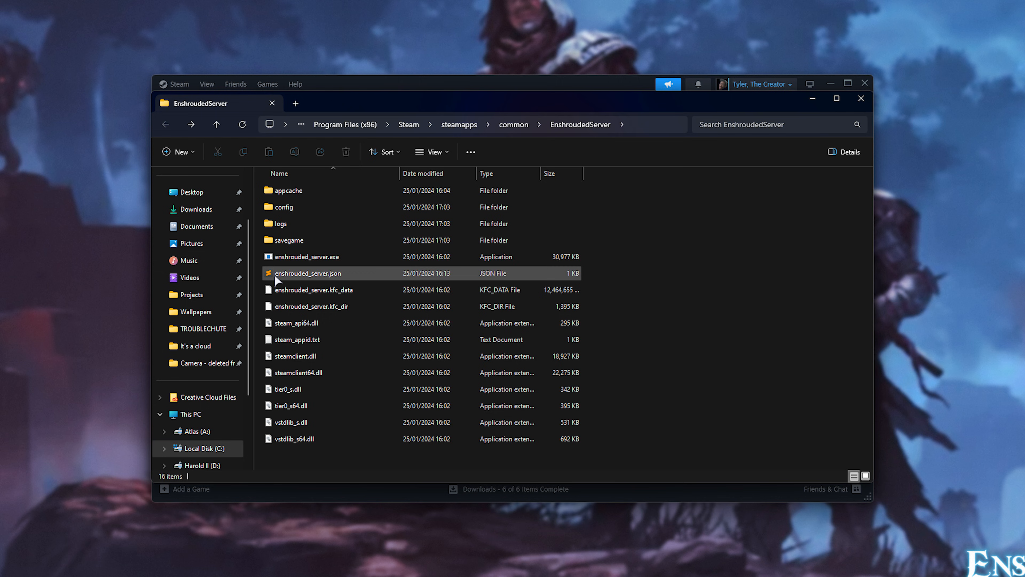
Open enshrouded_server.json from the EnshroudedServer folder in a text editor
left_click(309, 273)
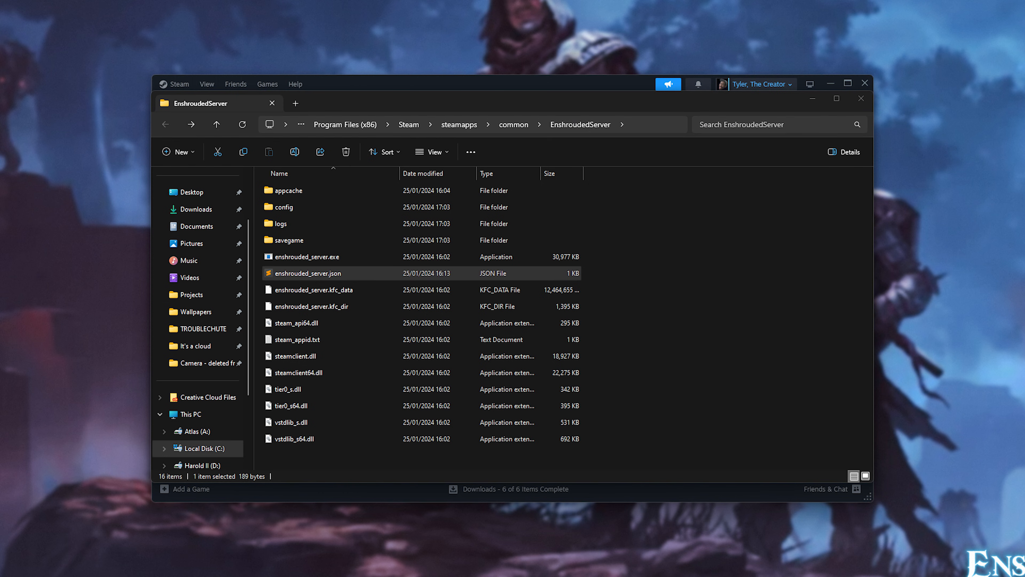
double_click(308, 273)
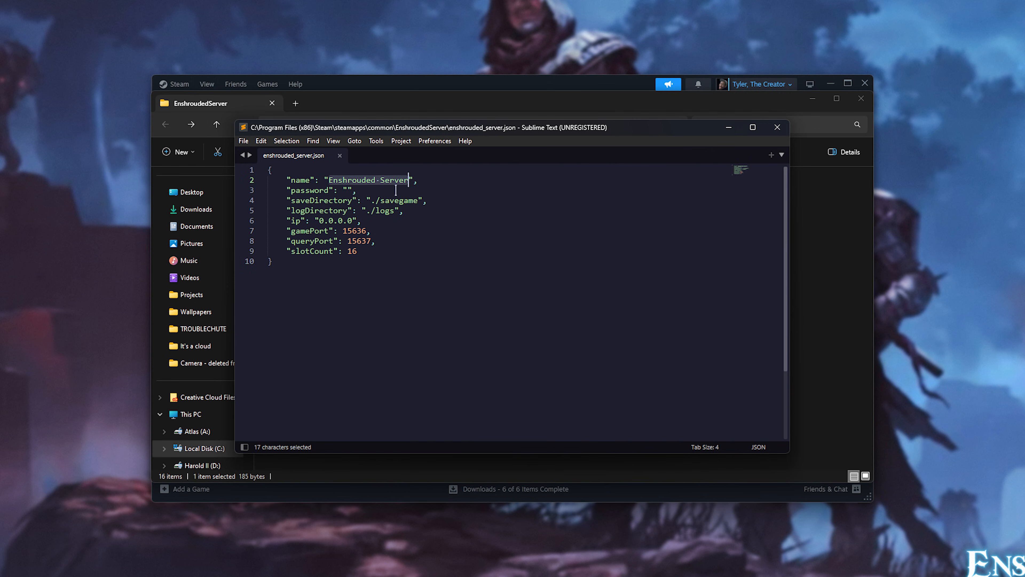
Set the name value to TroubleChute's Server and review the password and query port 15637
type("TroubleChute's S")
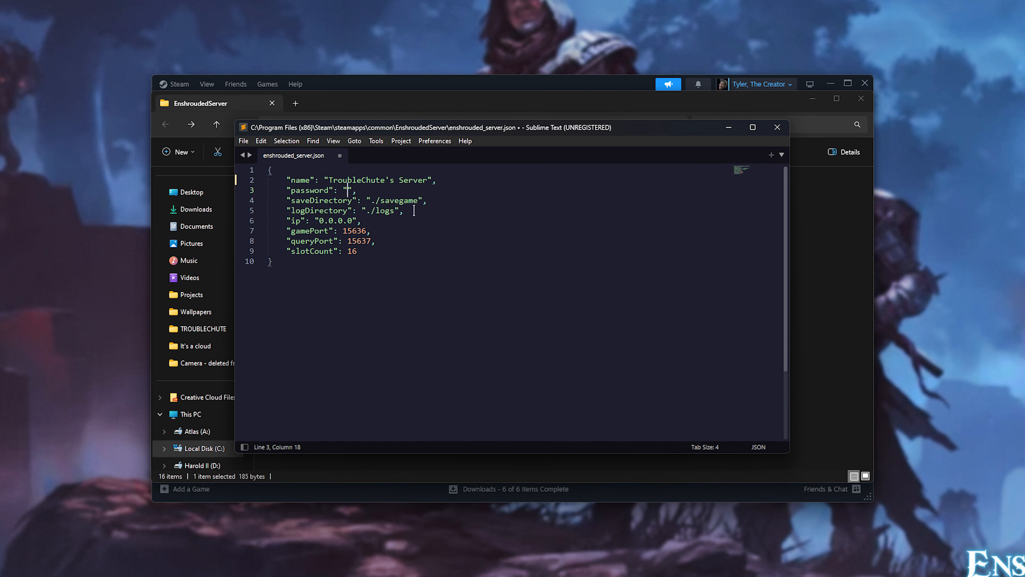
left_click_drag(286, 200, 404, 210)
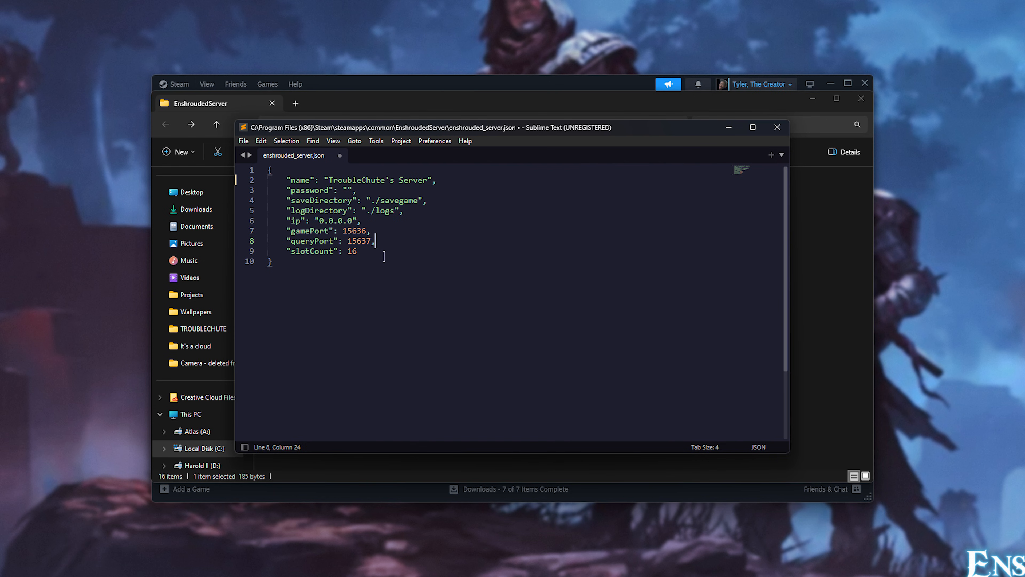
double_click(352, 251)
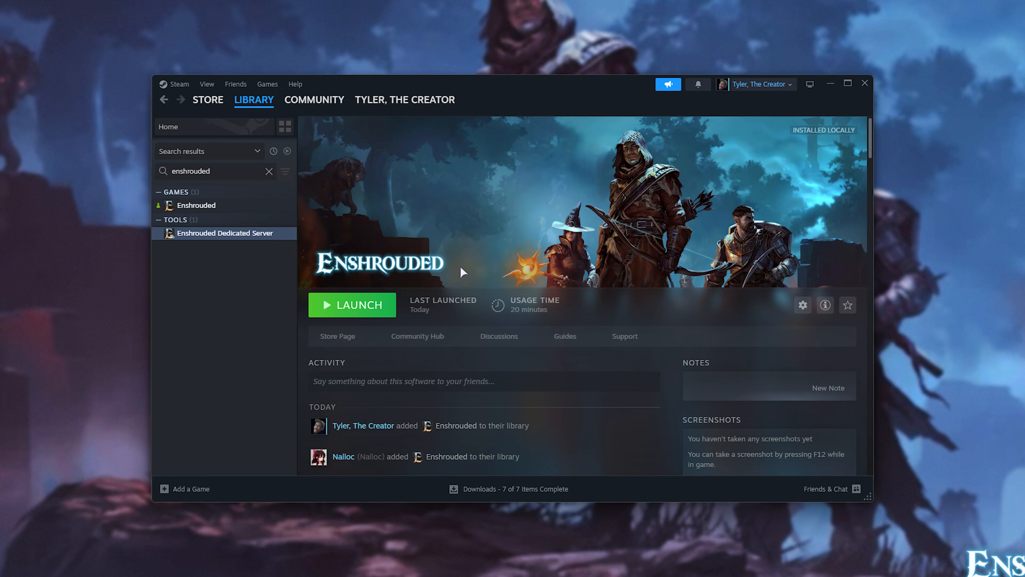
mouse_move(410, 362)
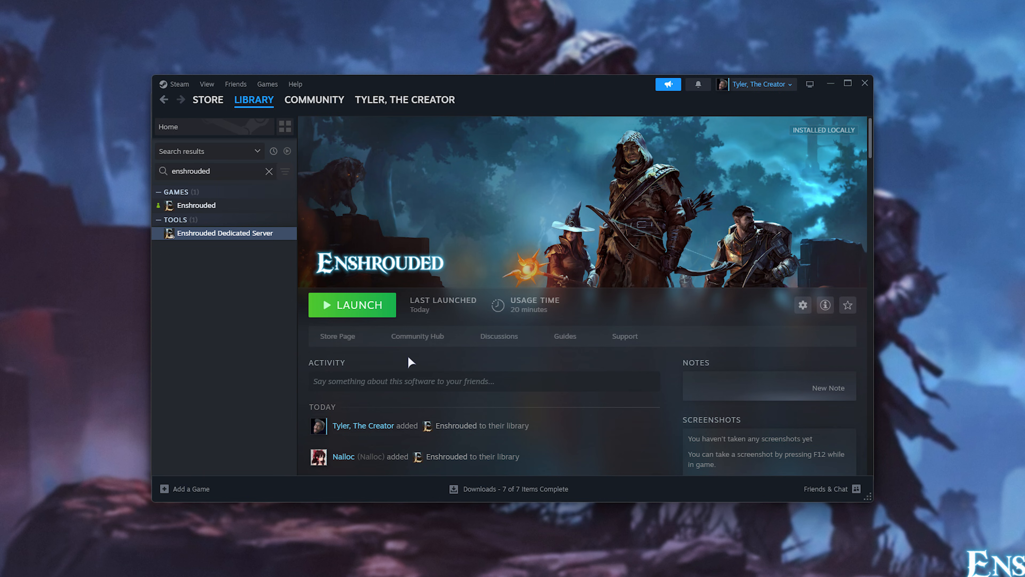
mouse_move(432, 362)
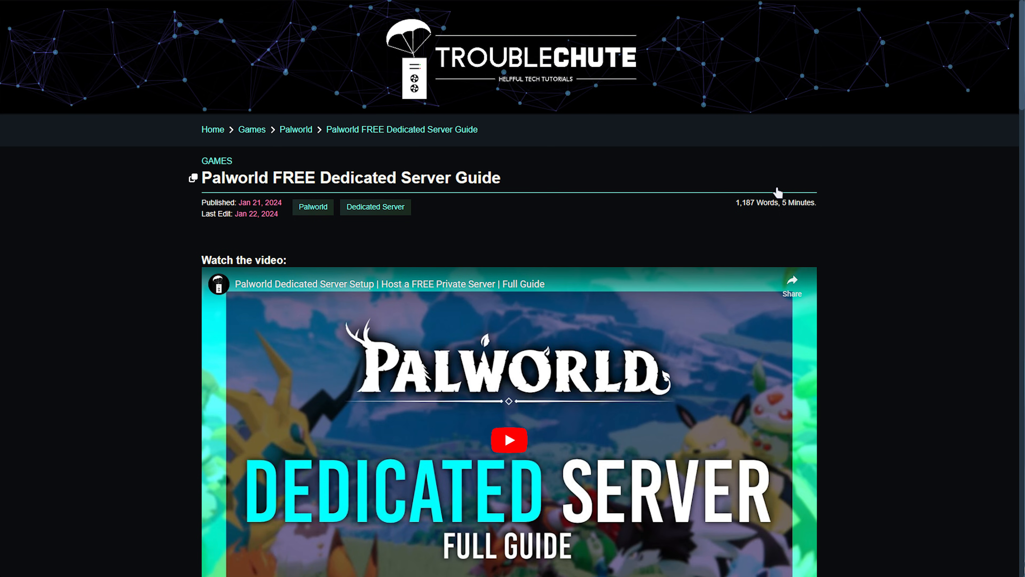
Scroll the guide down to the 'Open the server to LAN' PowerShell firewall commands
triple_click(351, 178)
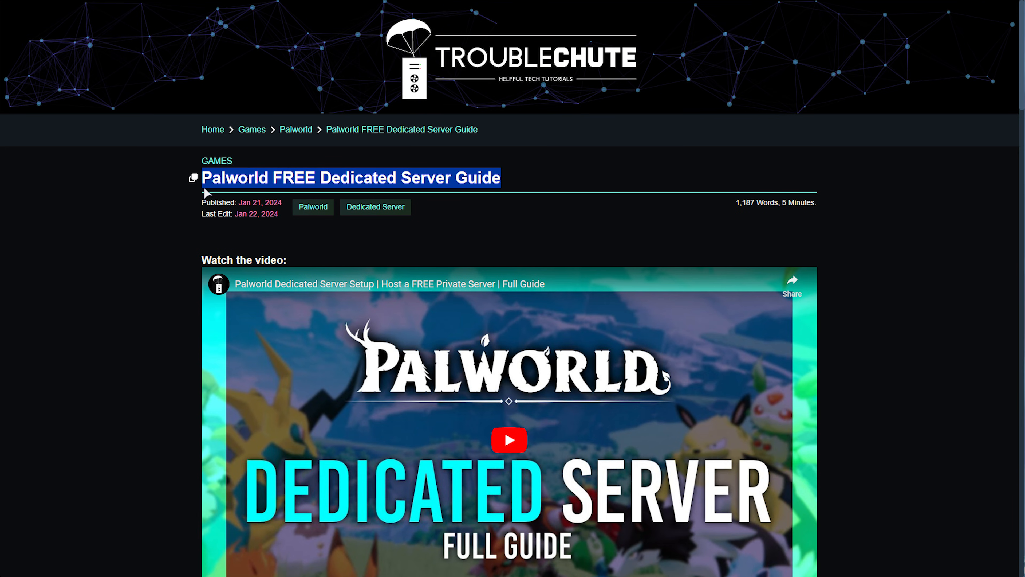
scroll("down", 3)
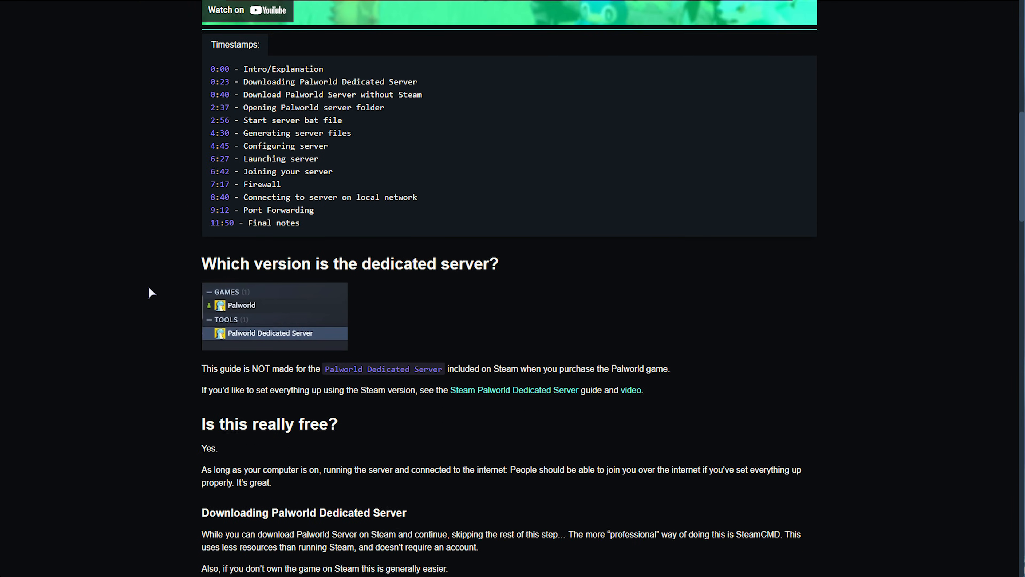
scroll("down", 3)
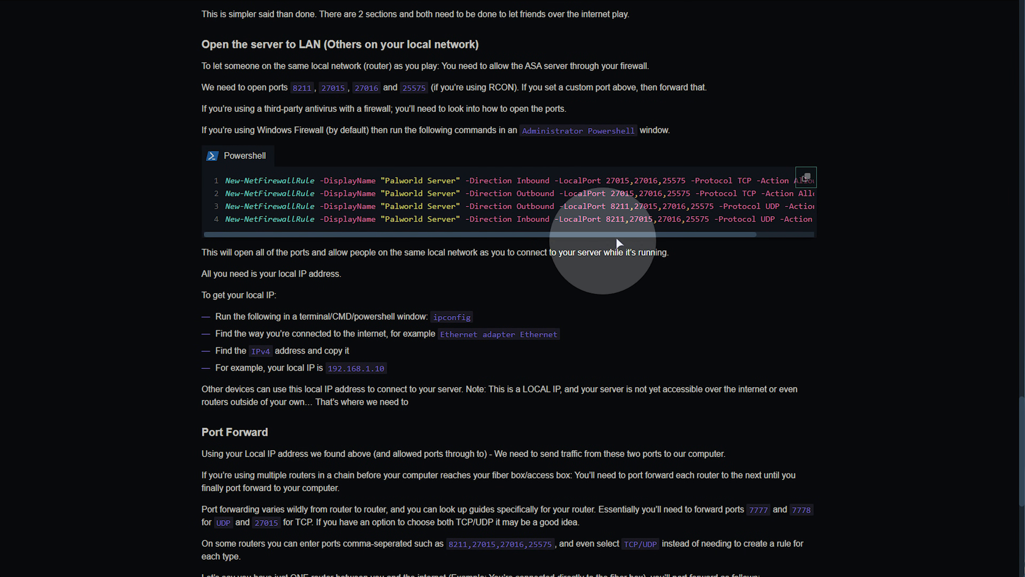
mouse_move(561, 204)
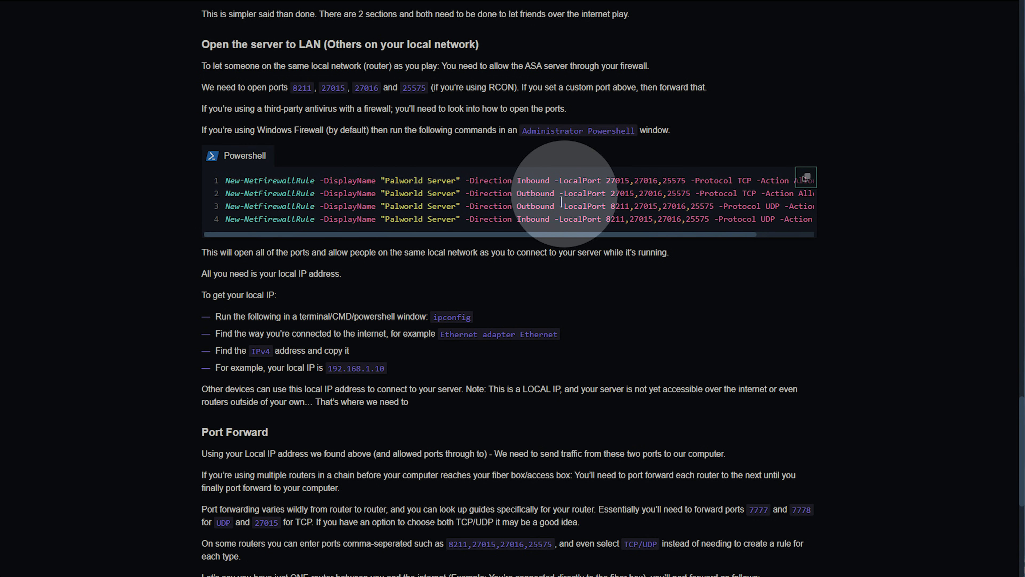
mouse_move(807, 178)
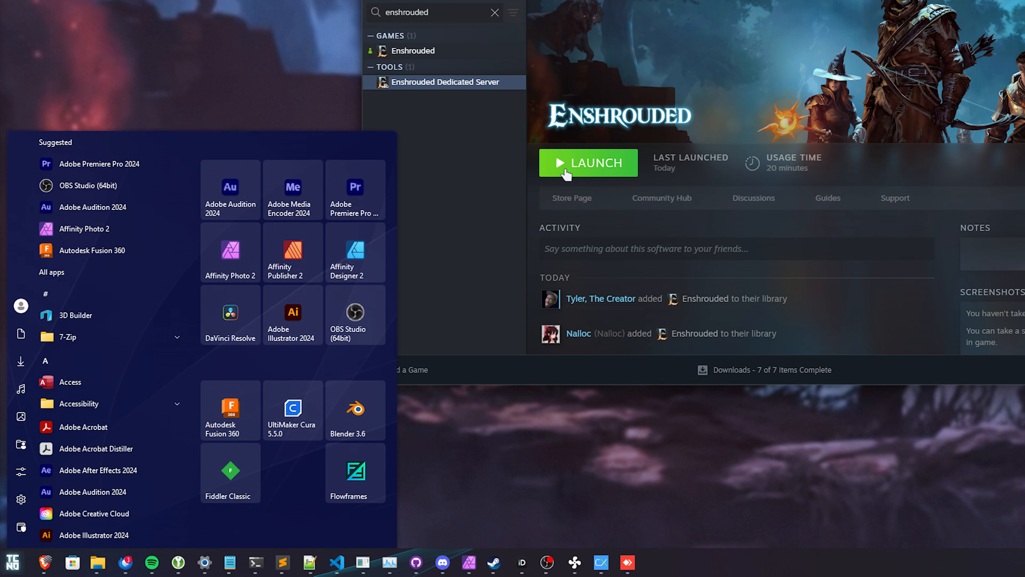
Run New-NetFirewallRule in PowerShell for Enshrouded Server UDP ports 15636,15637, then return to the notes
type("powershell")
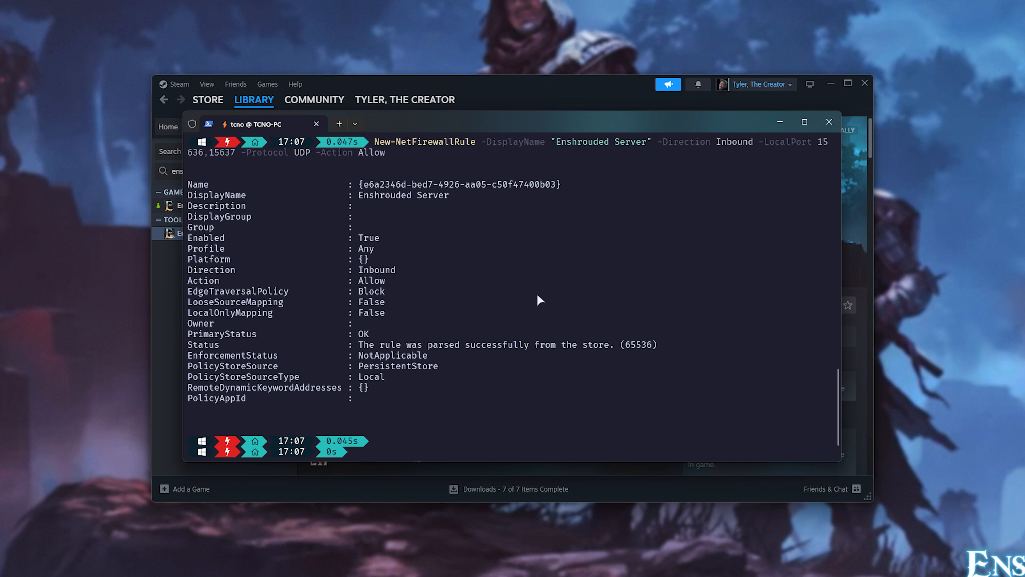
left_click(828, 122)
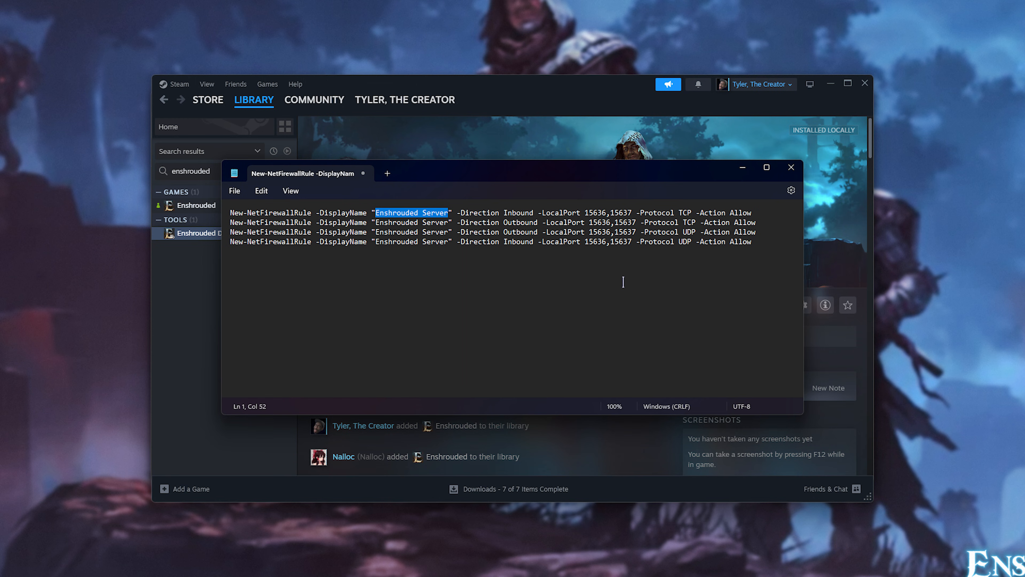
double_click(597, 212)
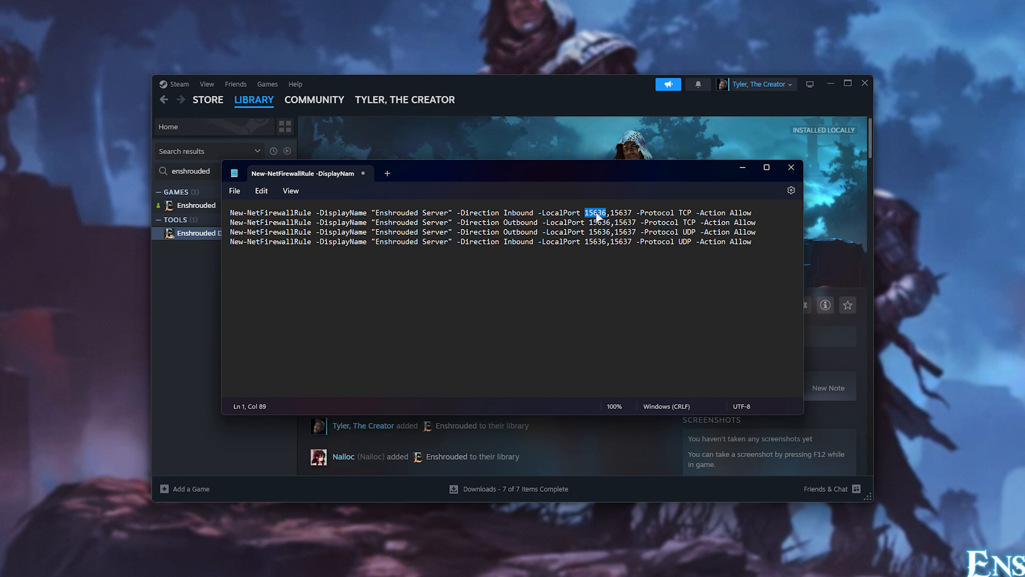
left_click(688, 215)
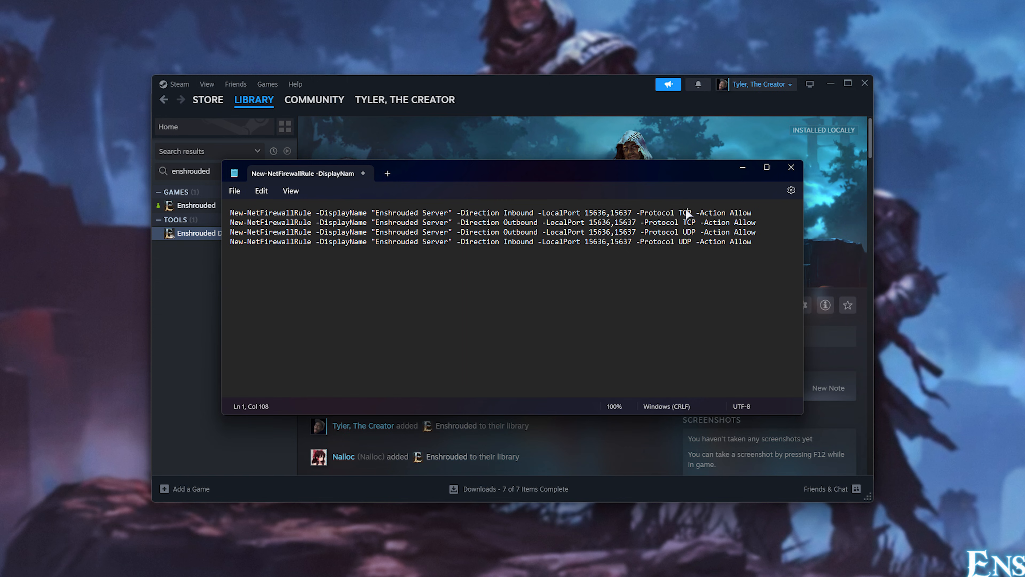
double_click(689, 232)
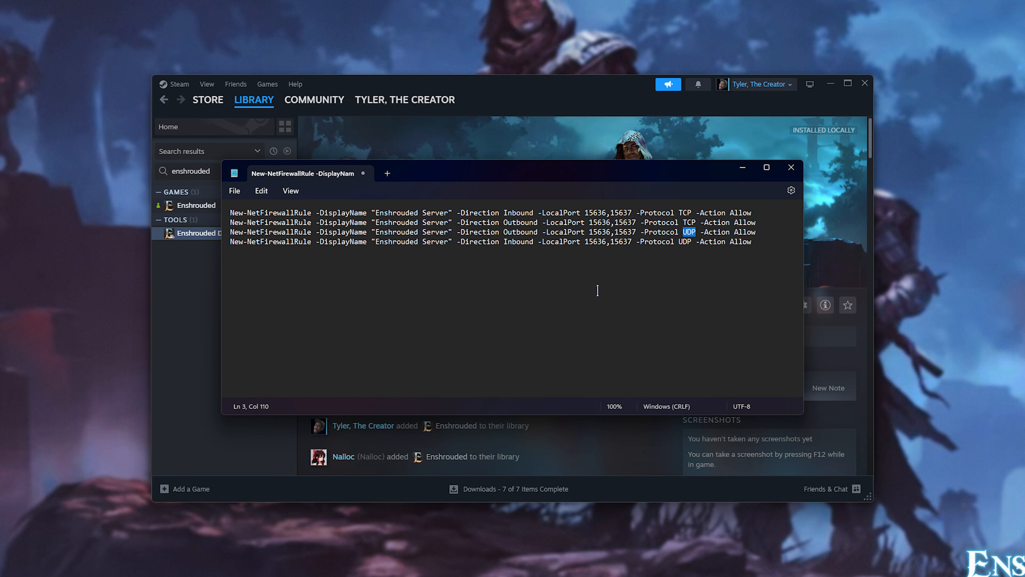
left_click(536, 276)
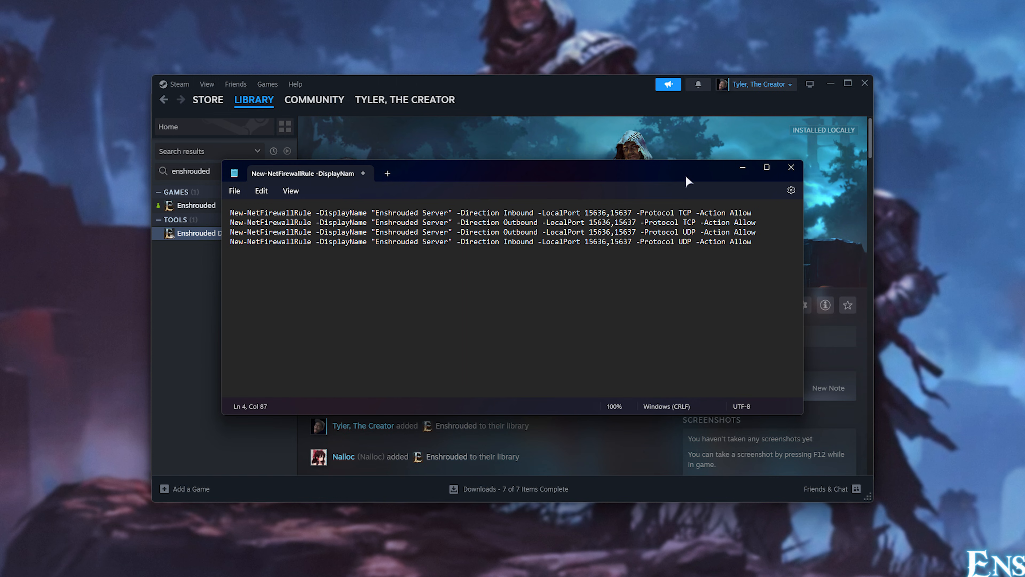
left_click(791, 167)
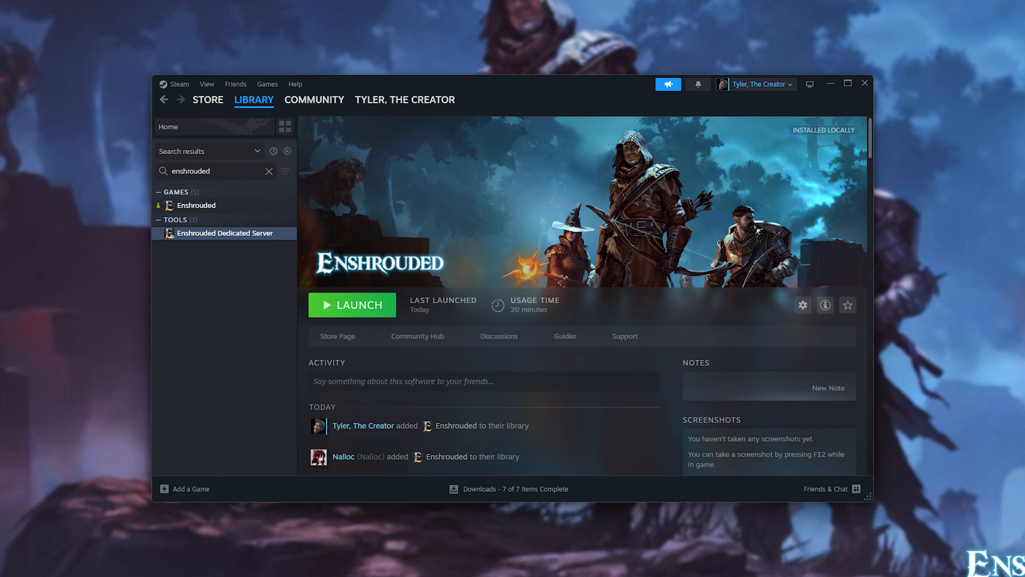
mouse_move(372, 215)
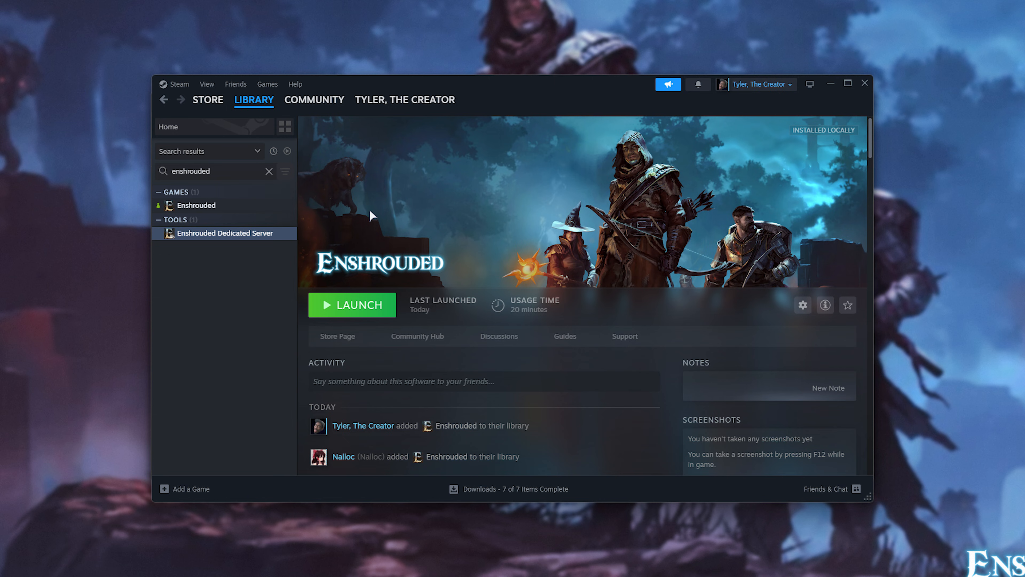
mouse_move(462, 240)
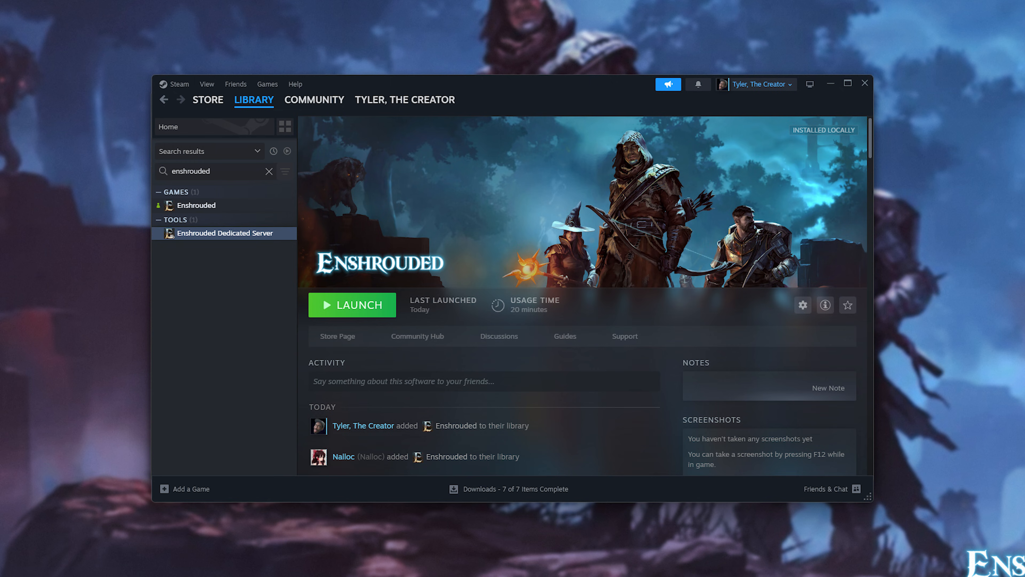
mouse_move(189, 379)
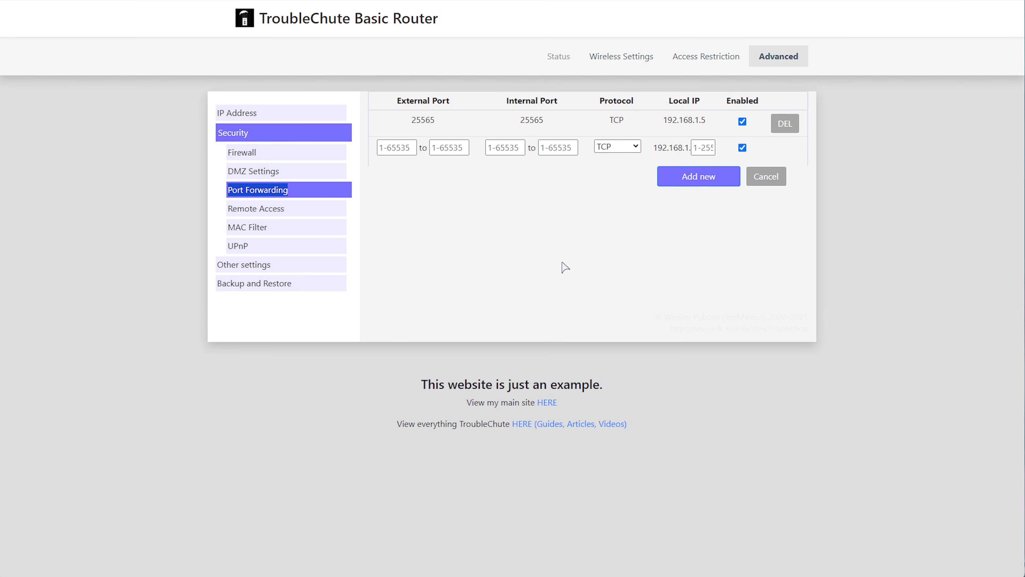
mouse_move(564, 283)
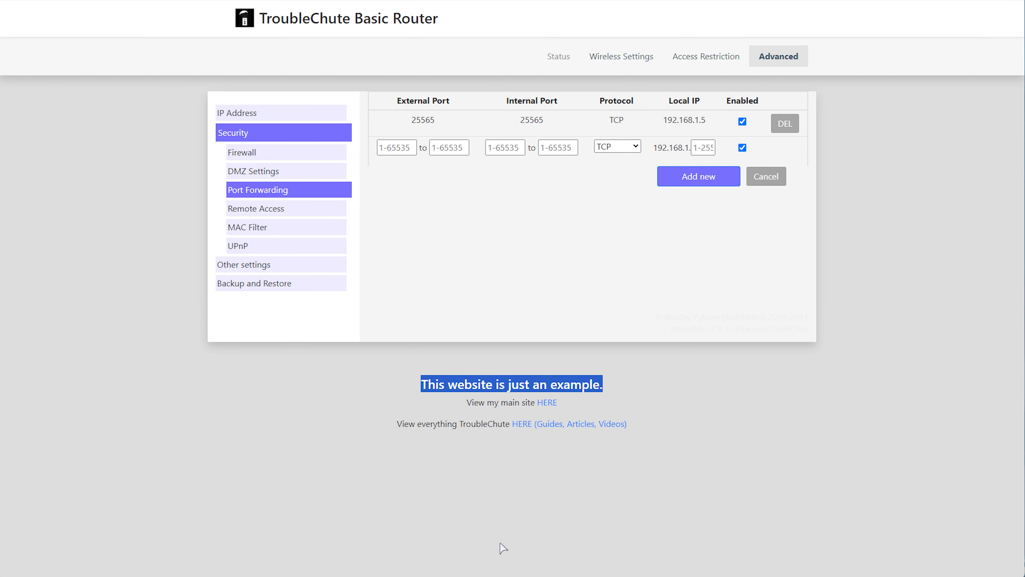
Enter external and internal ports 15636 to 15637 and set the protocol to TCP/UDP
left_click(504, 549)
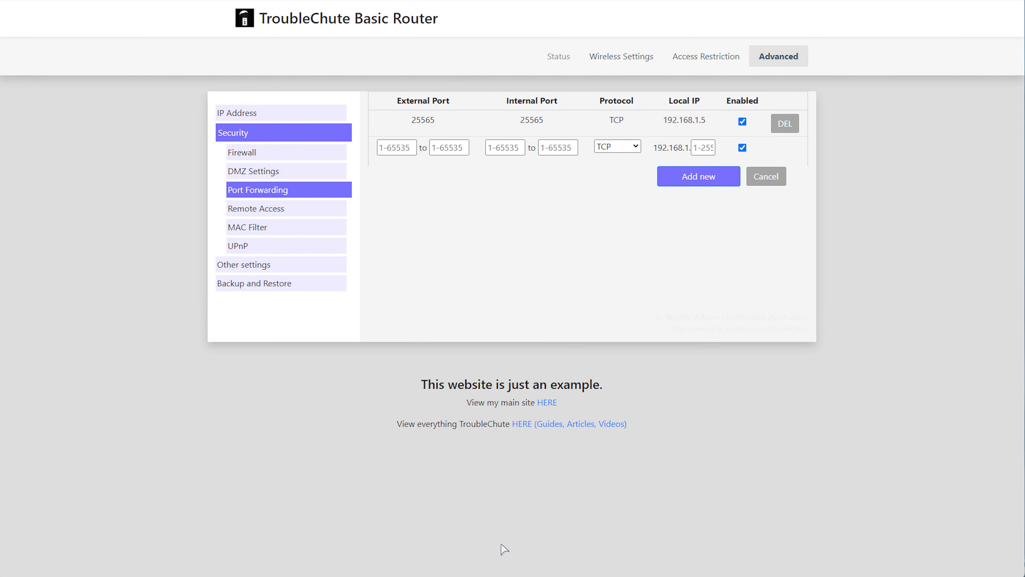
mouse_move(546, 495)
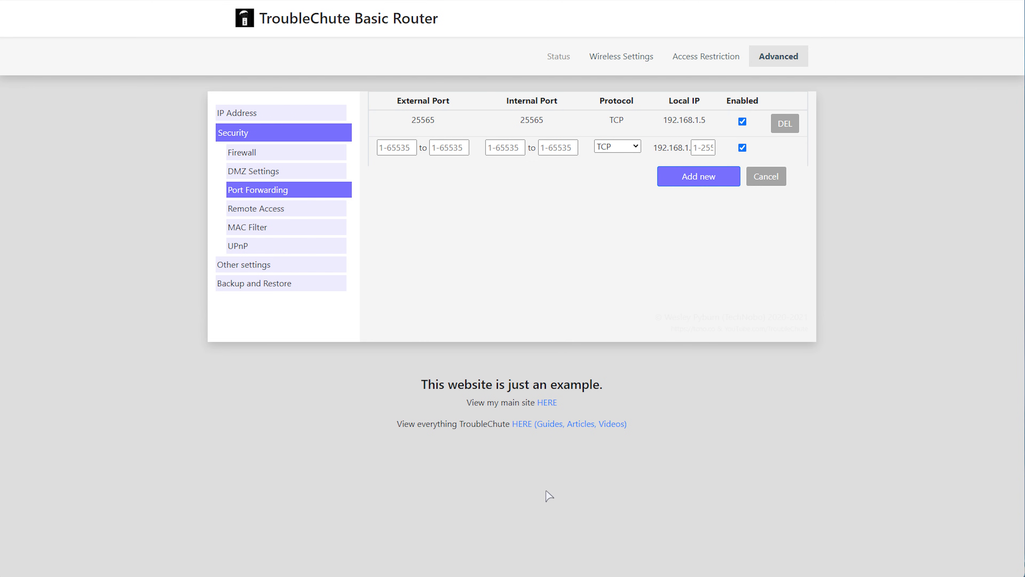
mouse_move(339, 282)
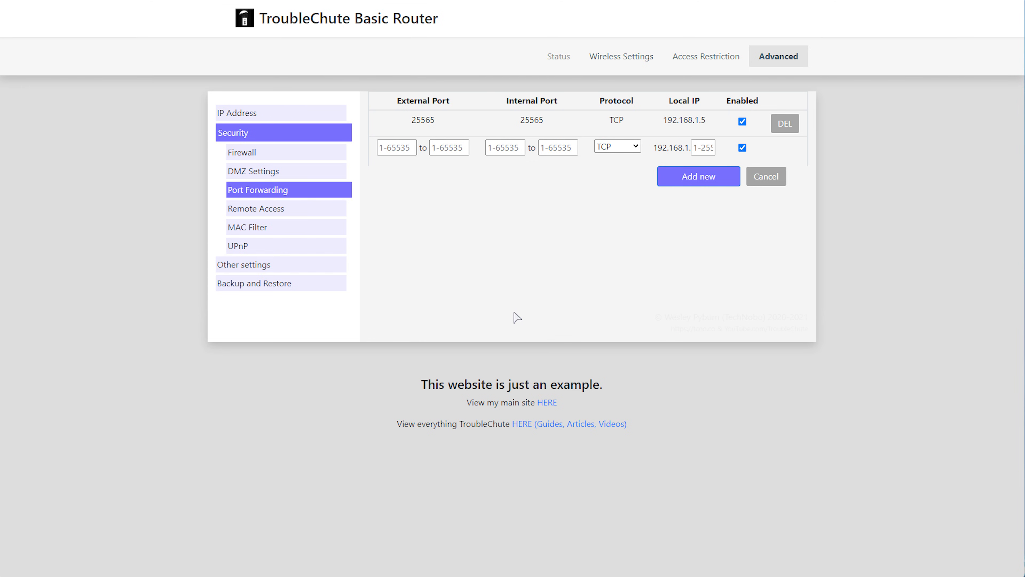
mouse_move(393, 108)
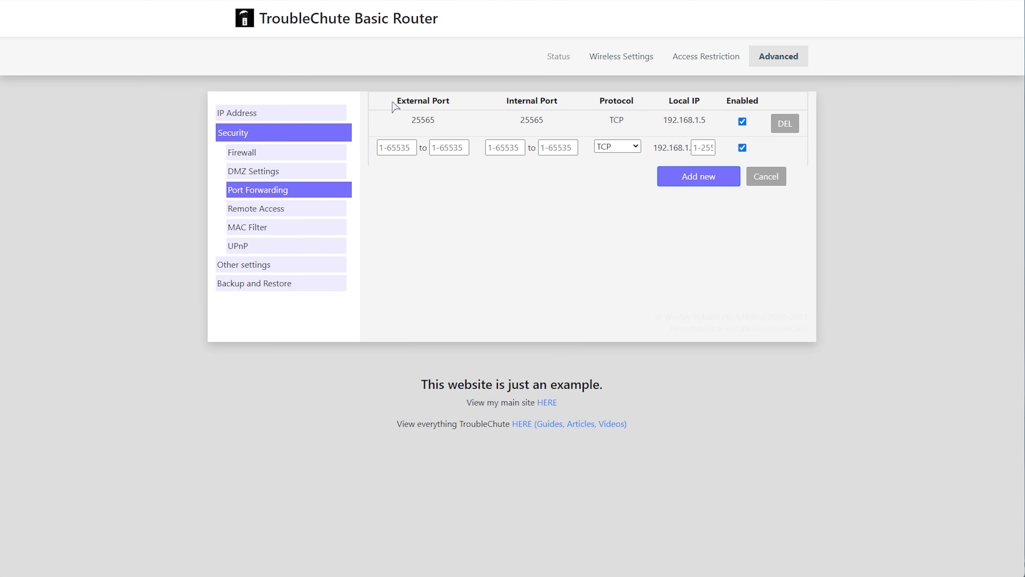
mouse_move(463, 166)
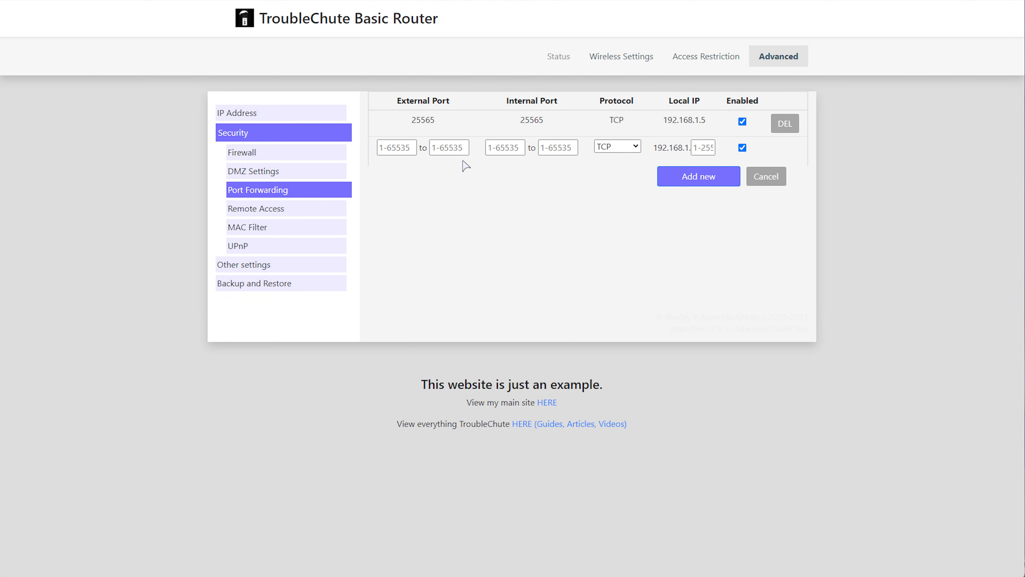
type("15636")
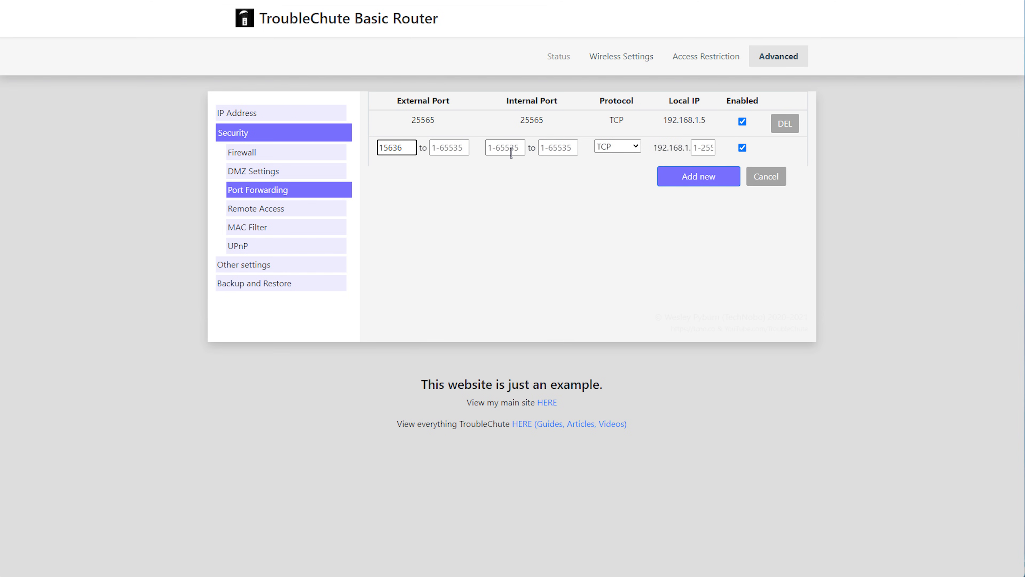
type("15636")
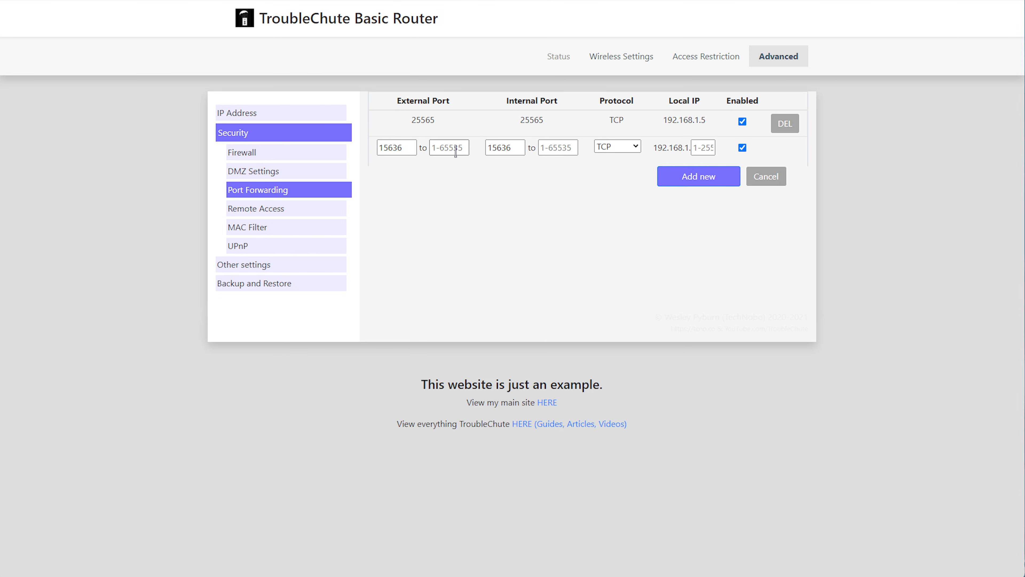
type("15637")
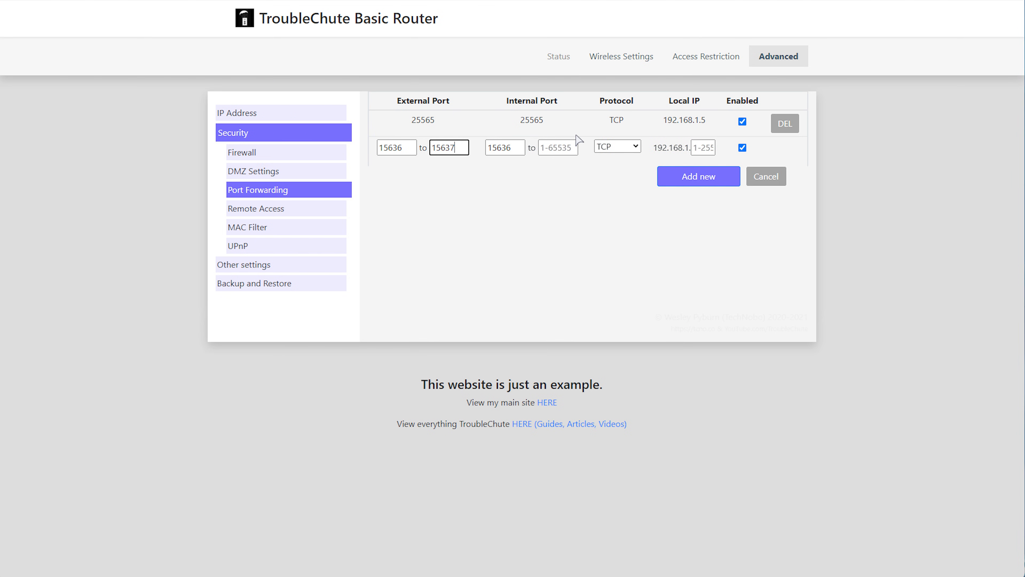
type("15637")
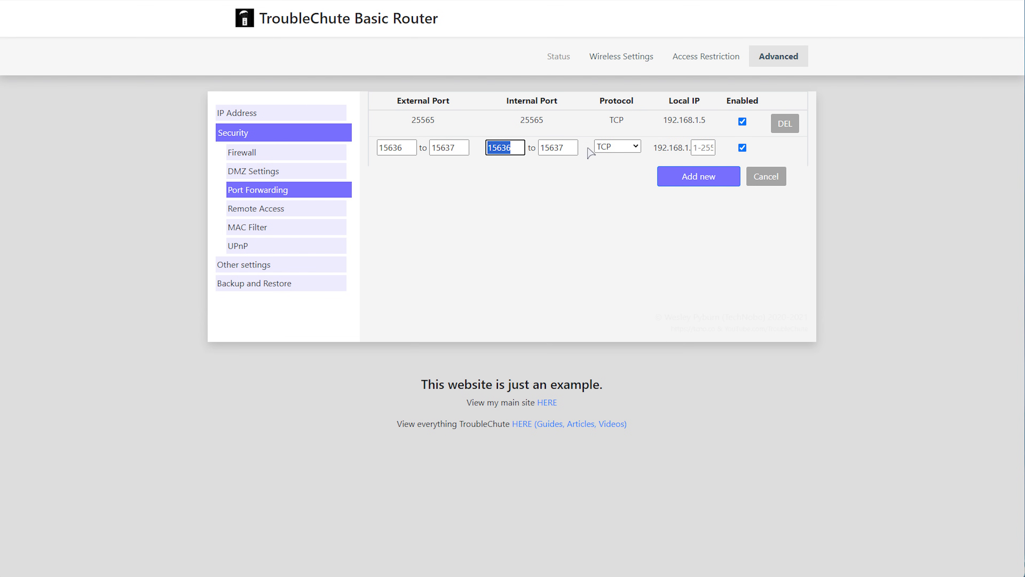
left_click(558, 148)
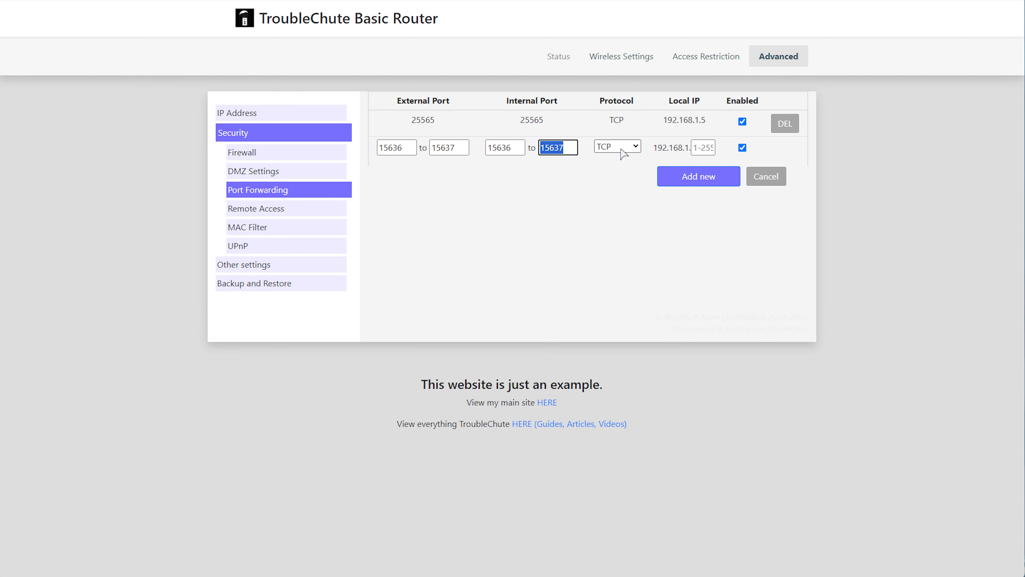
left_click(617, 146)
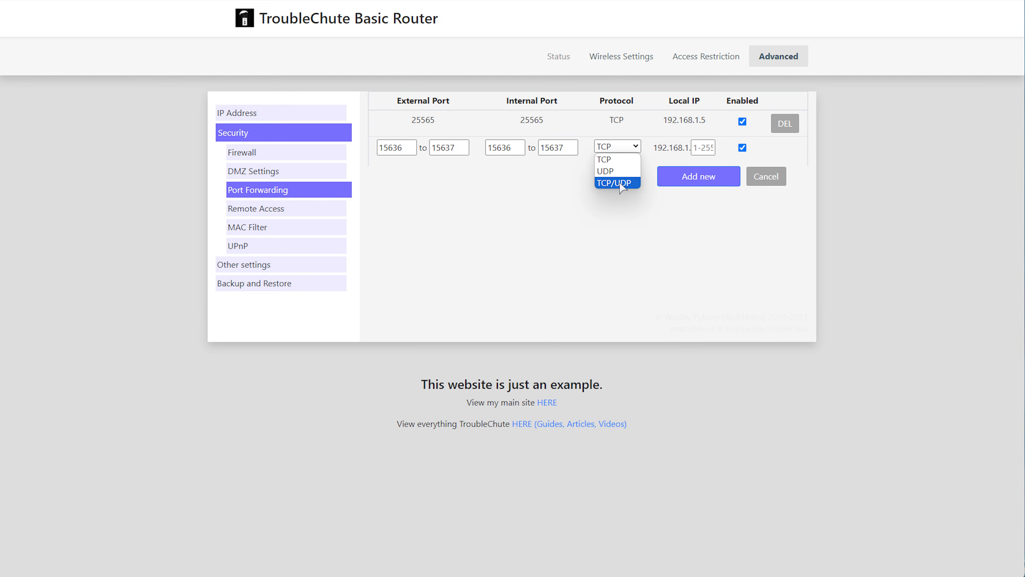
left_click(617, 182)
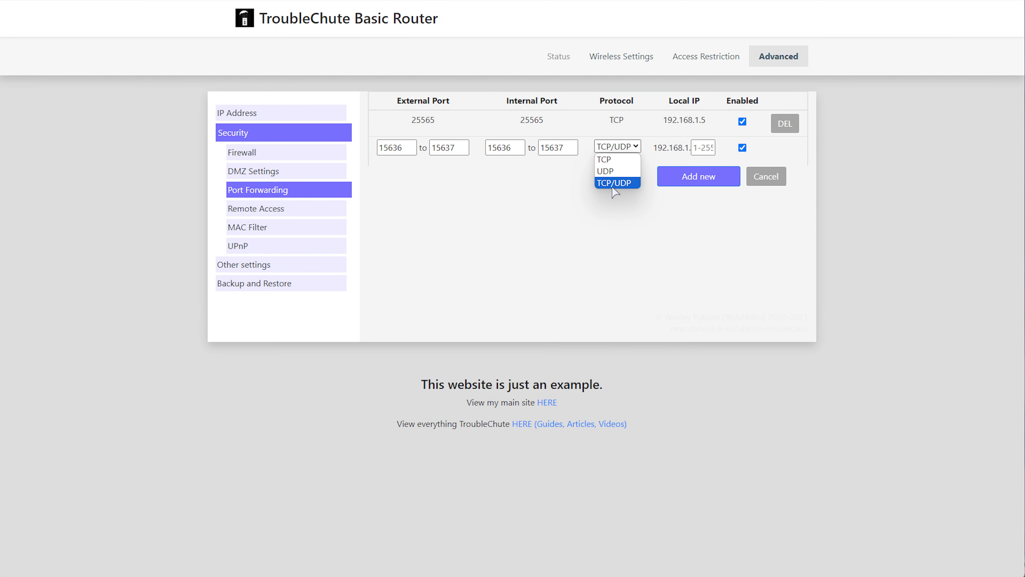
mouse_move(620, 190)
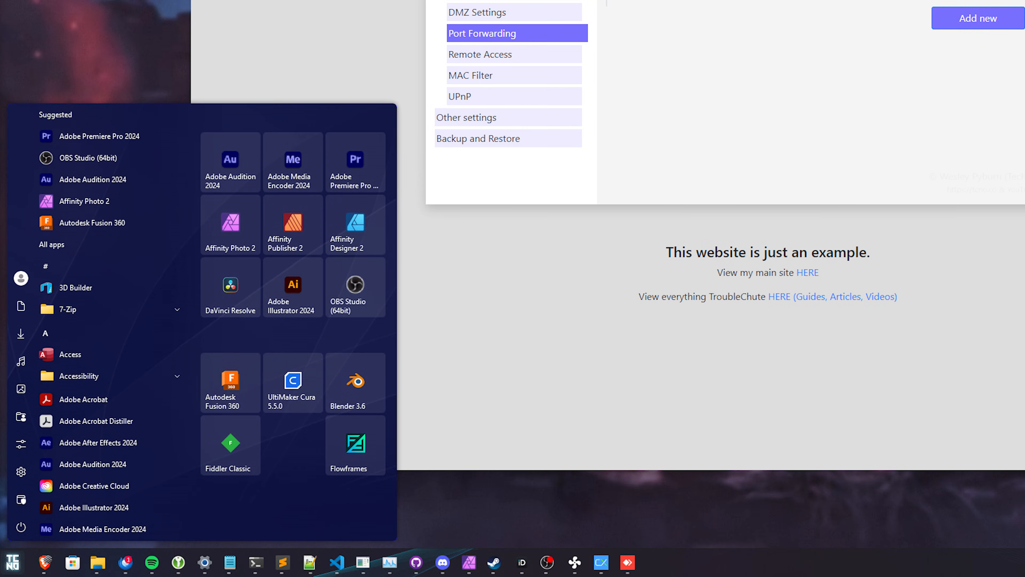
Run ipconfig in Terminal to read the IPv4 address 192.168.1.50, then close it
type("terminal")
type("ipco")
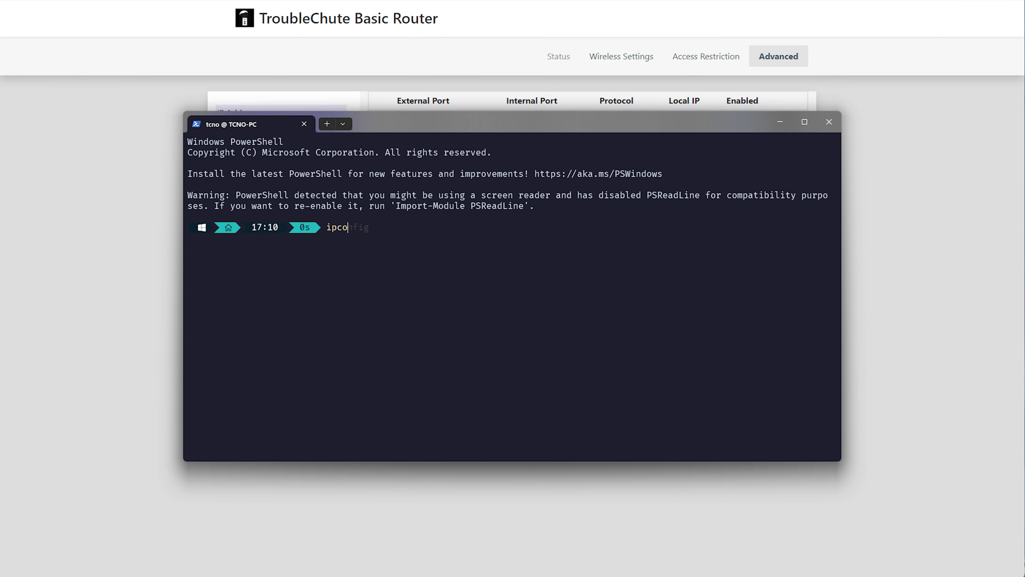
key("Enter")
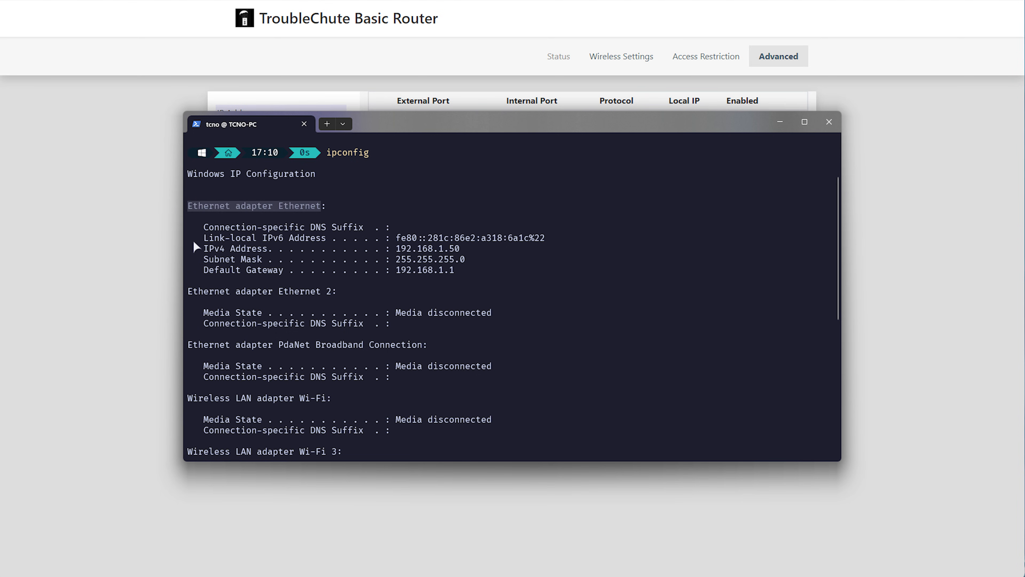
mouse_move(300, 284)
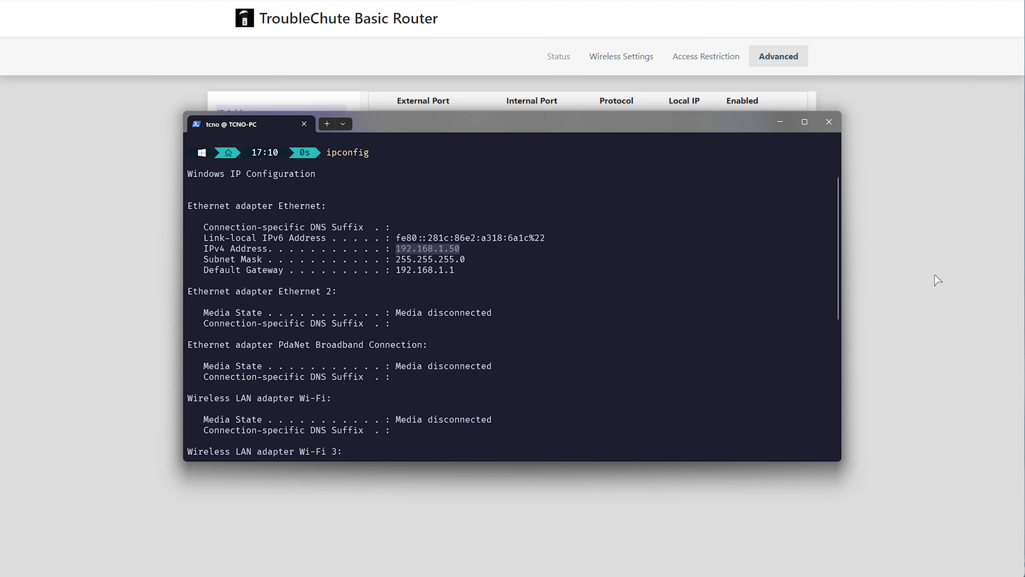
left_click(829, 122)
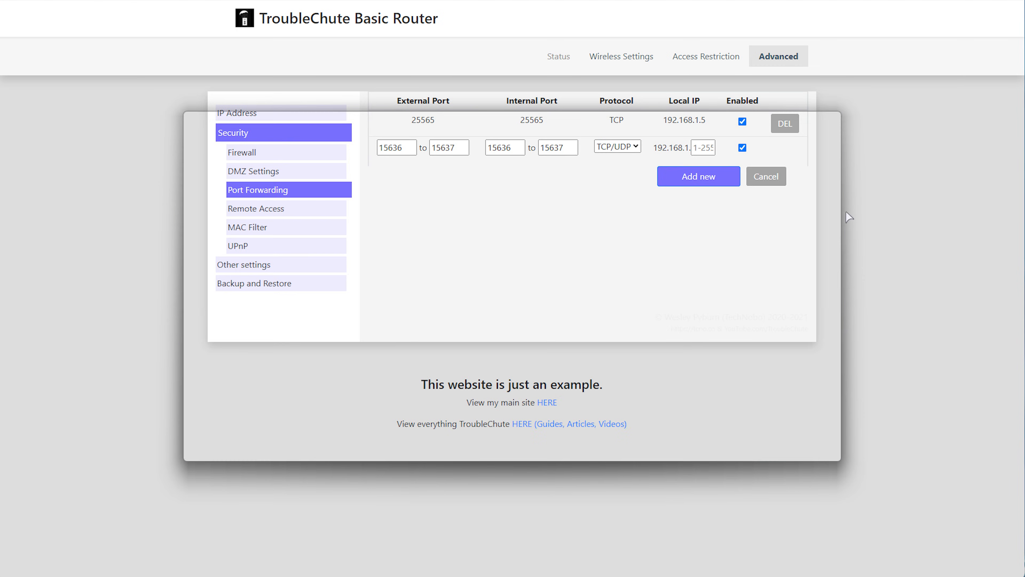
Set the Local IP to 192.168.1.50 and save the forwarding rule with Add new
type("50")
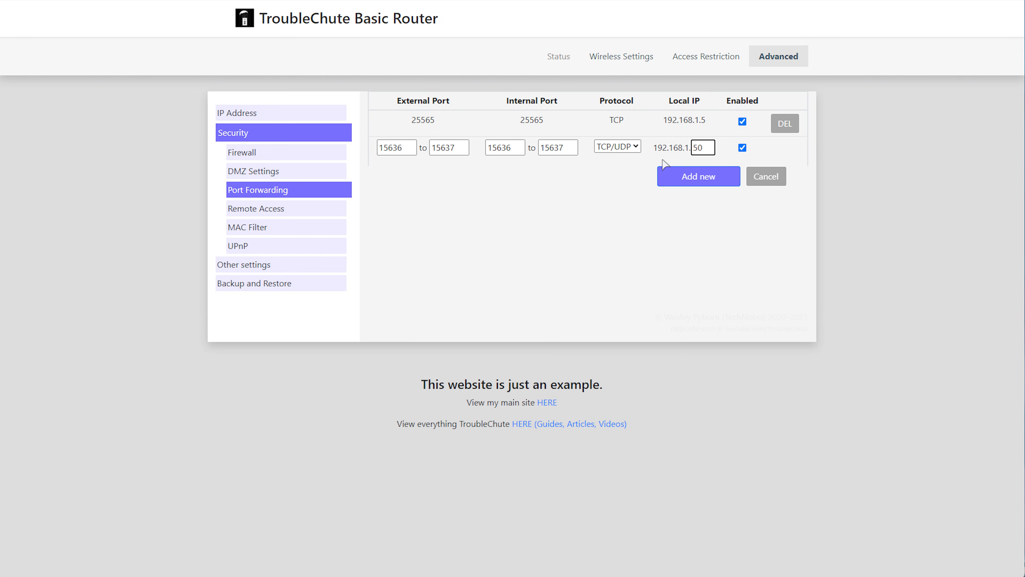
left_click(698, 176)
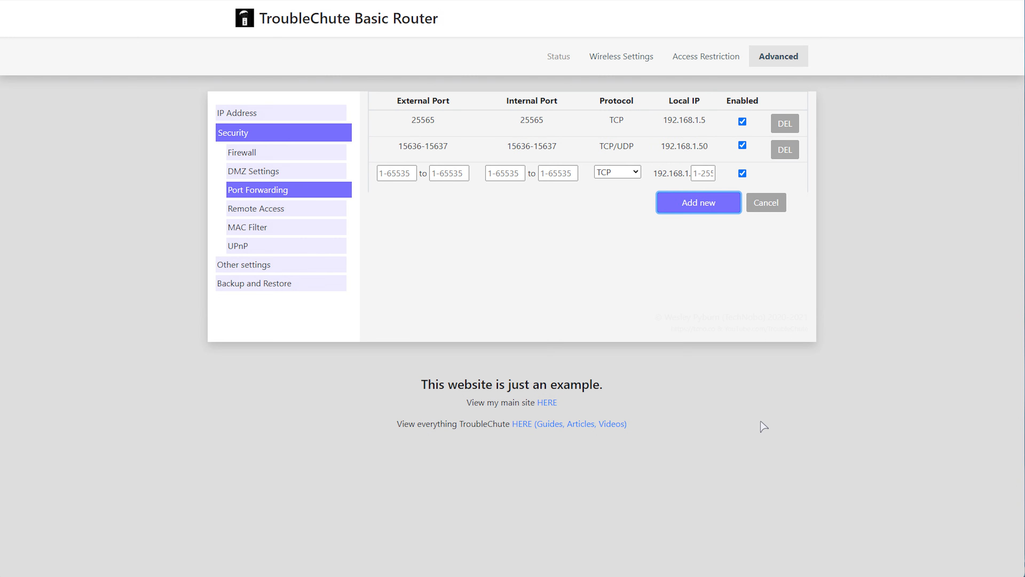
mouse_move(737, 276)
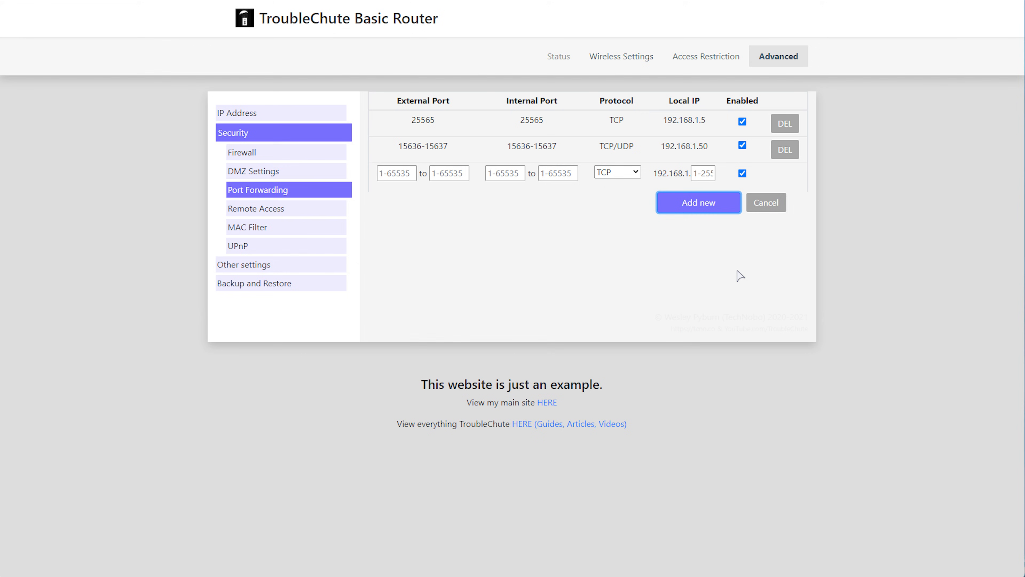
mouse_move(781, 280)
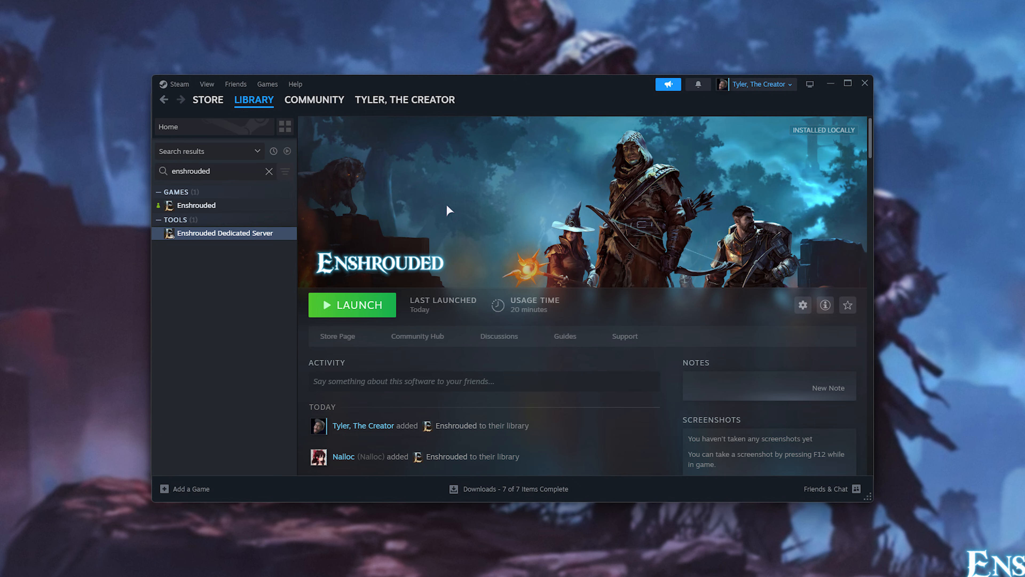
Launch Enshrouded Dedicated Server and select the Enshrouded game in the library
left_click(353, 304)
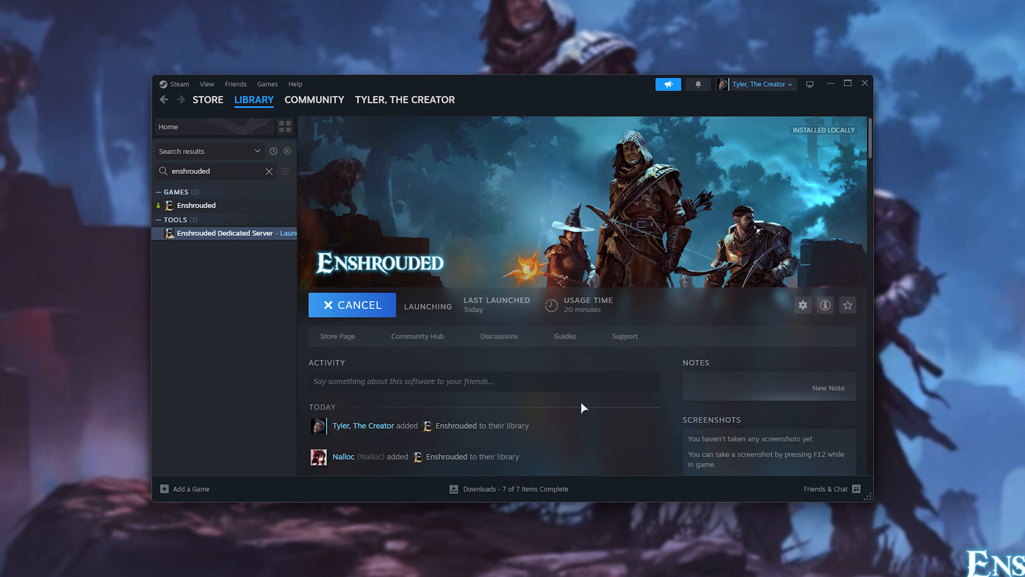
left_click(405, 99)
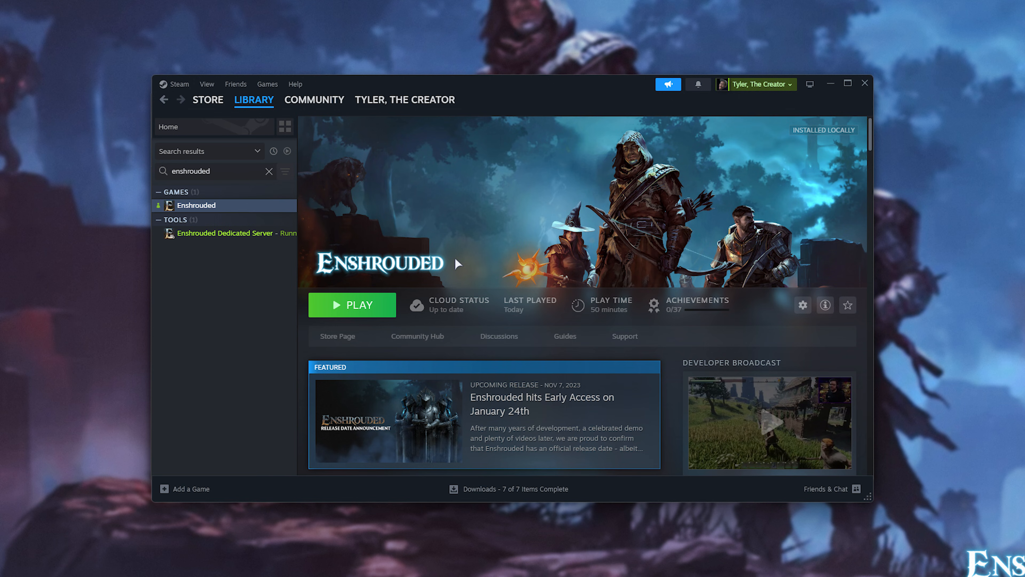
mouse_move(444, 257)
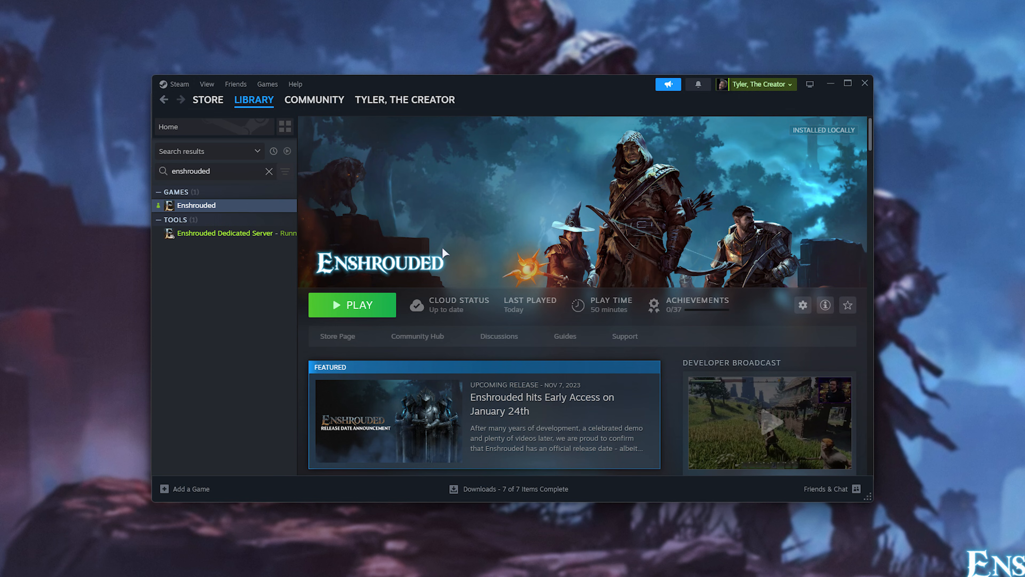
mouse_move(510, 255)
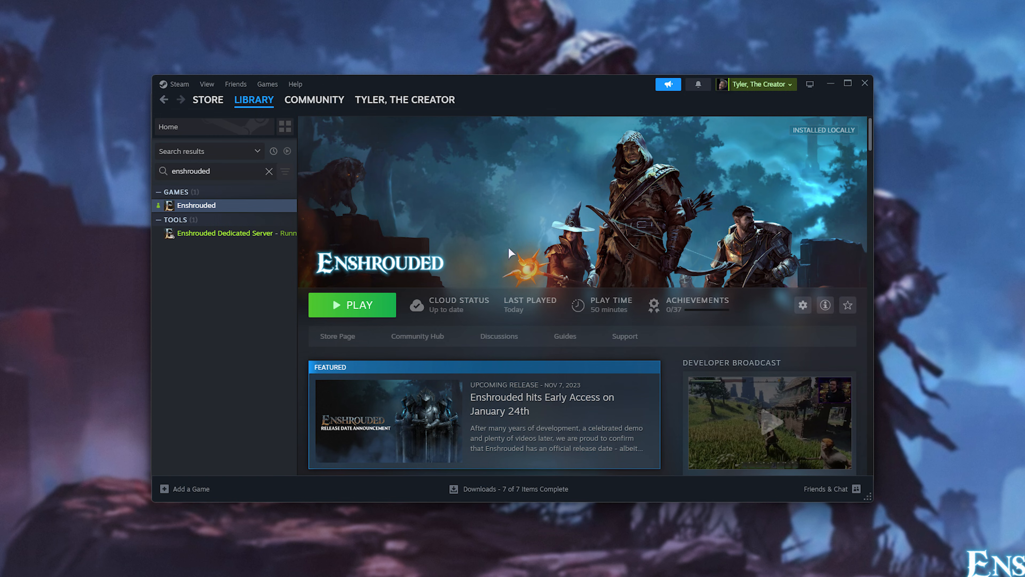
Bring up the Game Servers browser from the View menu, showing the favourites
left_click(235, 84)
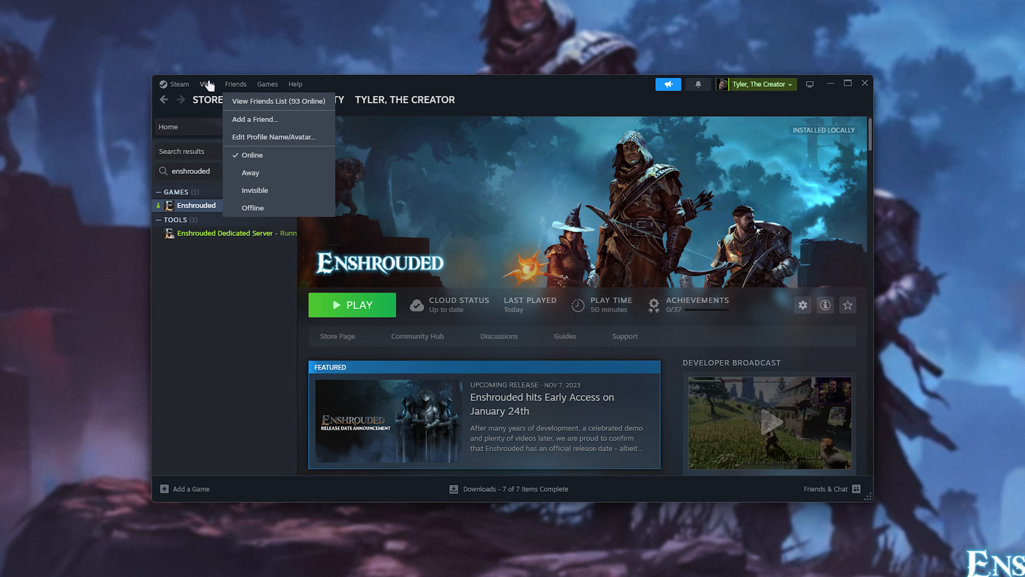
left_click(208, 84)
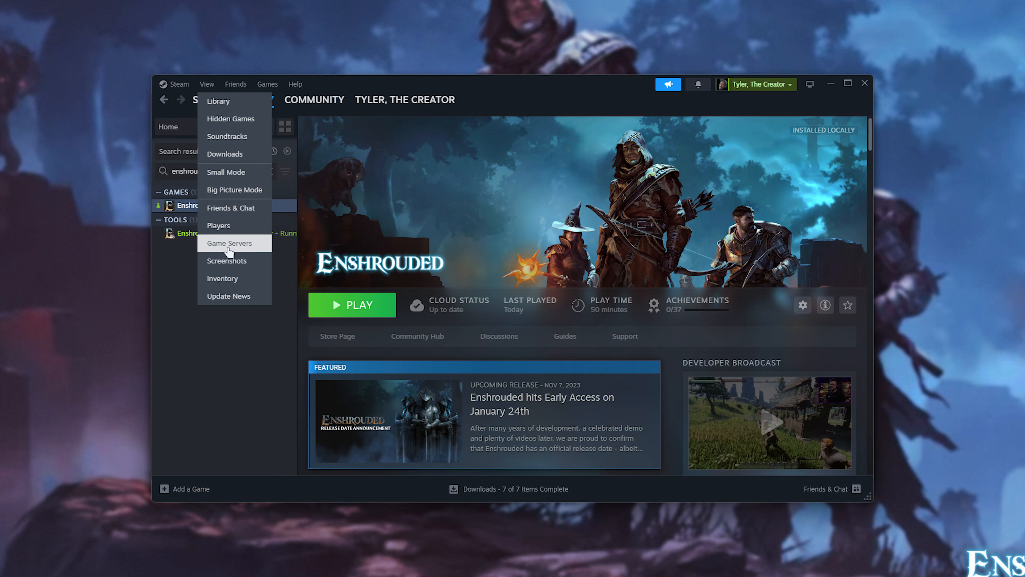
left_click(229, 243)
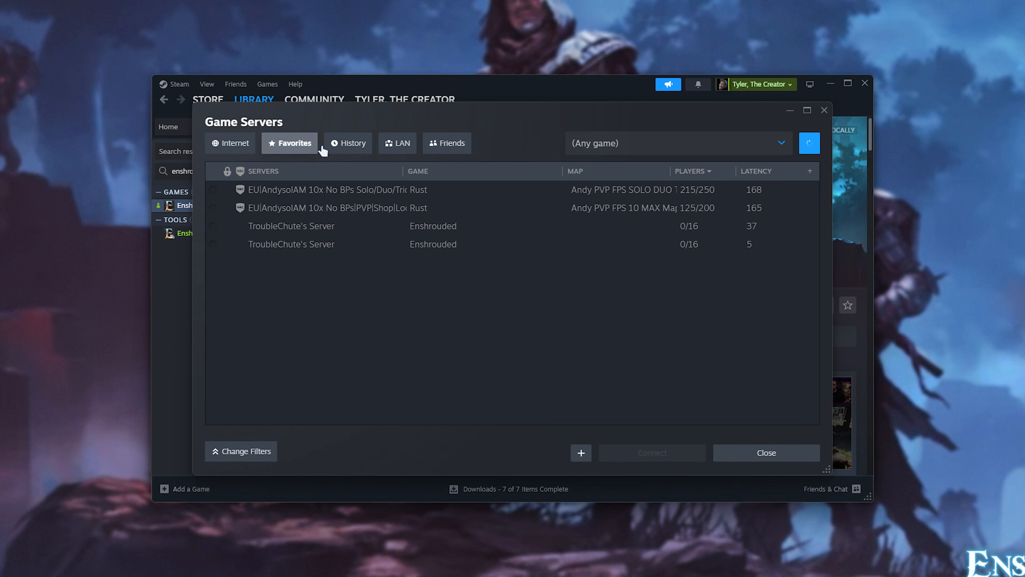
left_click(809, 143)
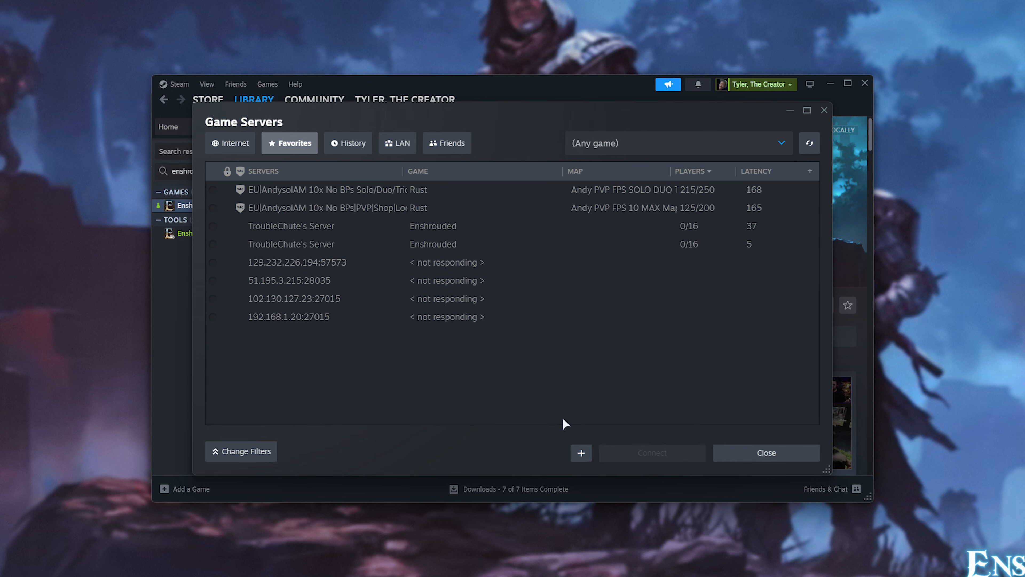
left_click(581, 453)
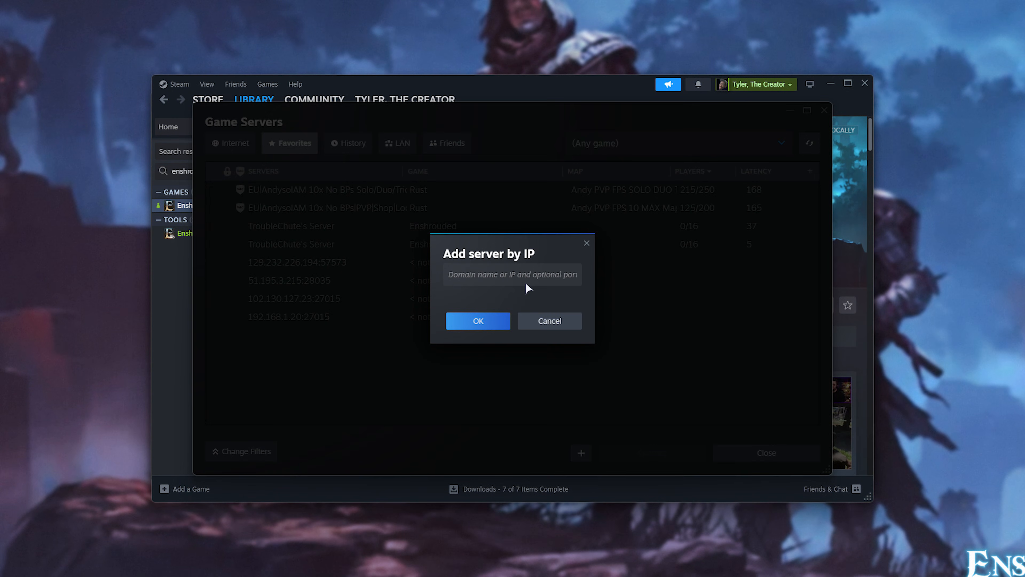
type("127.0.0.1:15")
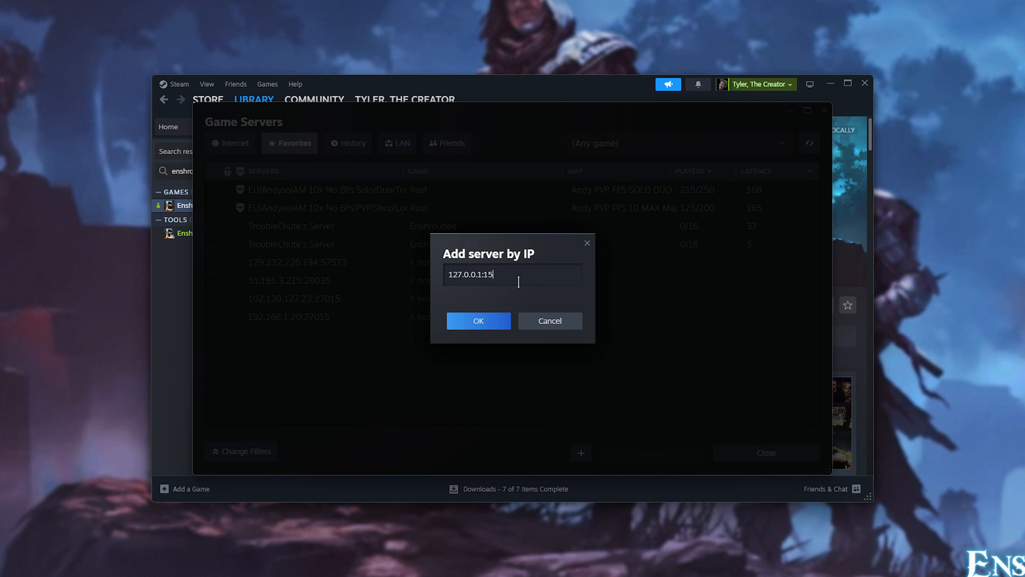
type("637")
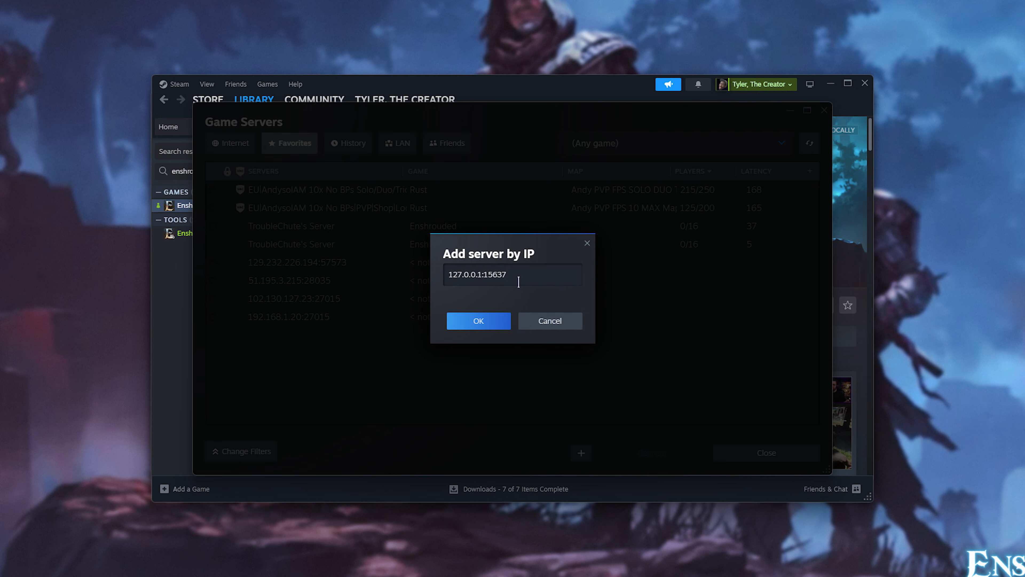
triple_click(477, 274)
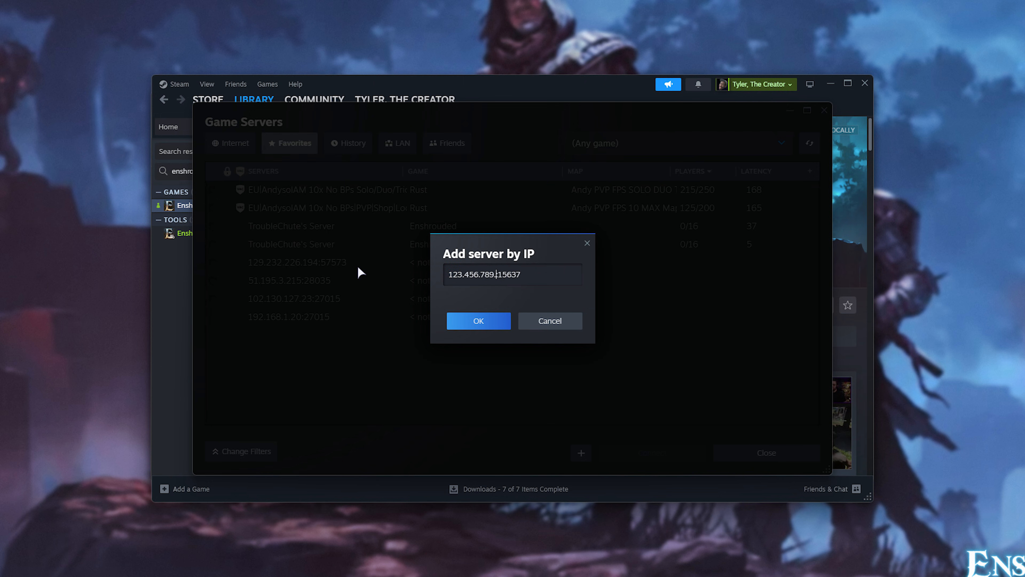
type(".987")
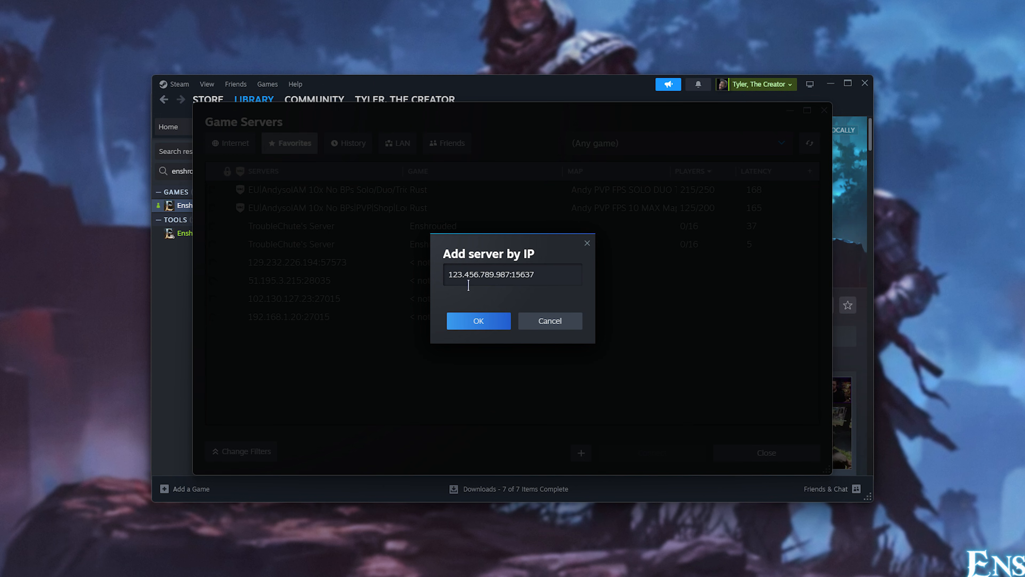
mouse_move(468, 290)
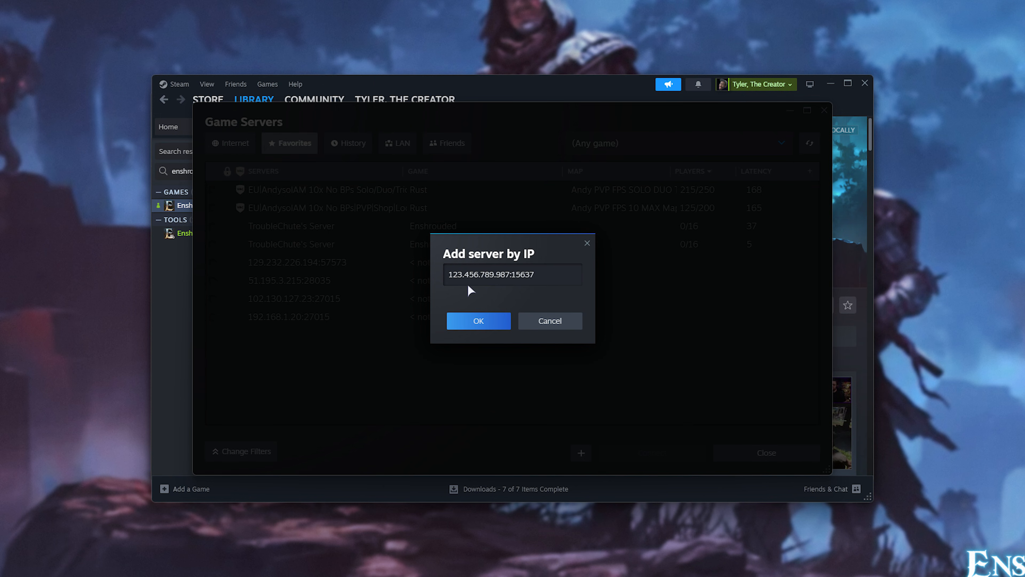
mouse_move(452, 296)
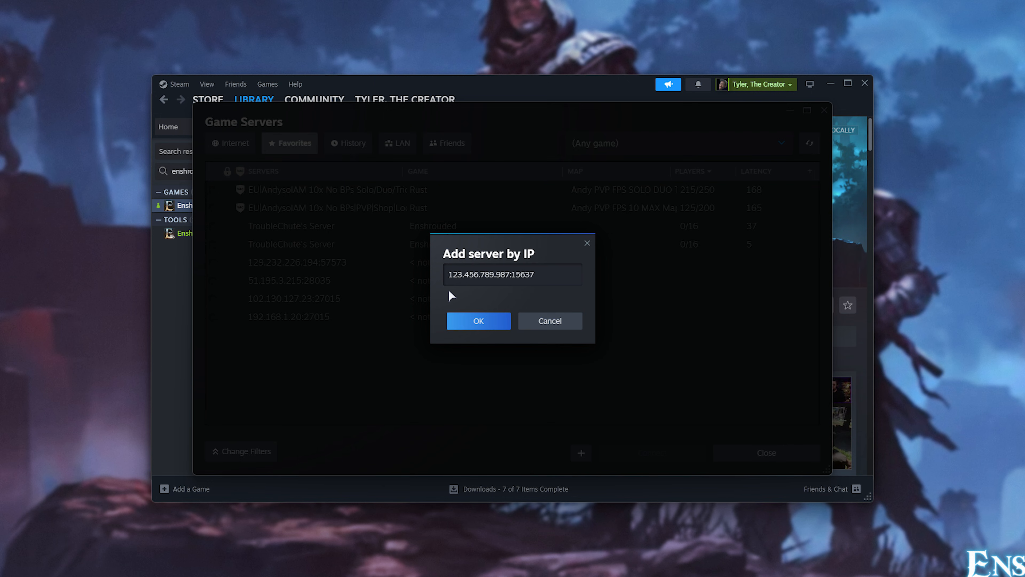
mouse_move(518, 313)
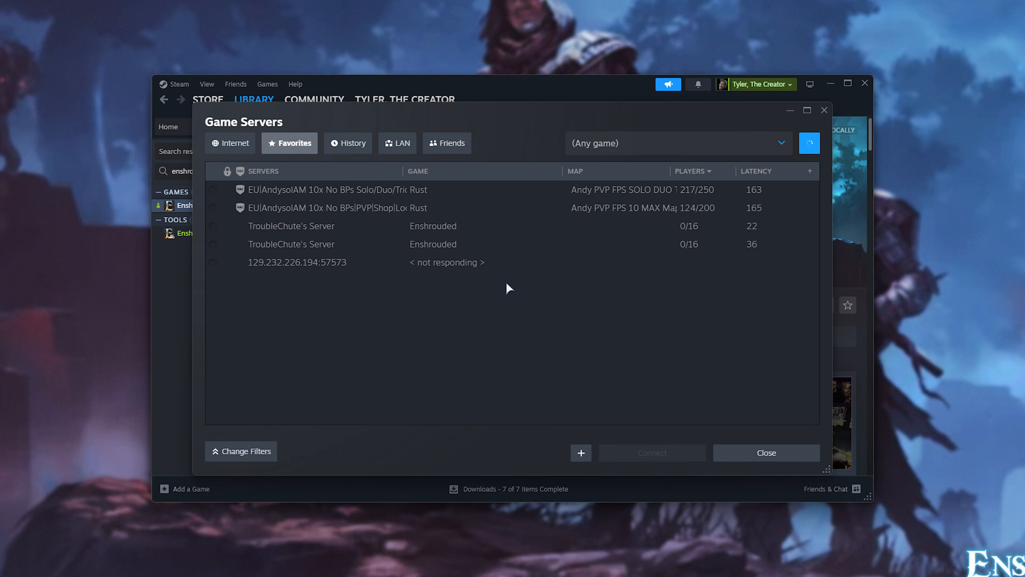
Inspect both TroubleChute's Server entries' Game Info, then connect to the 192.168.1.45 entry
left_click(810, 143)
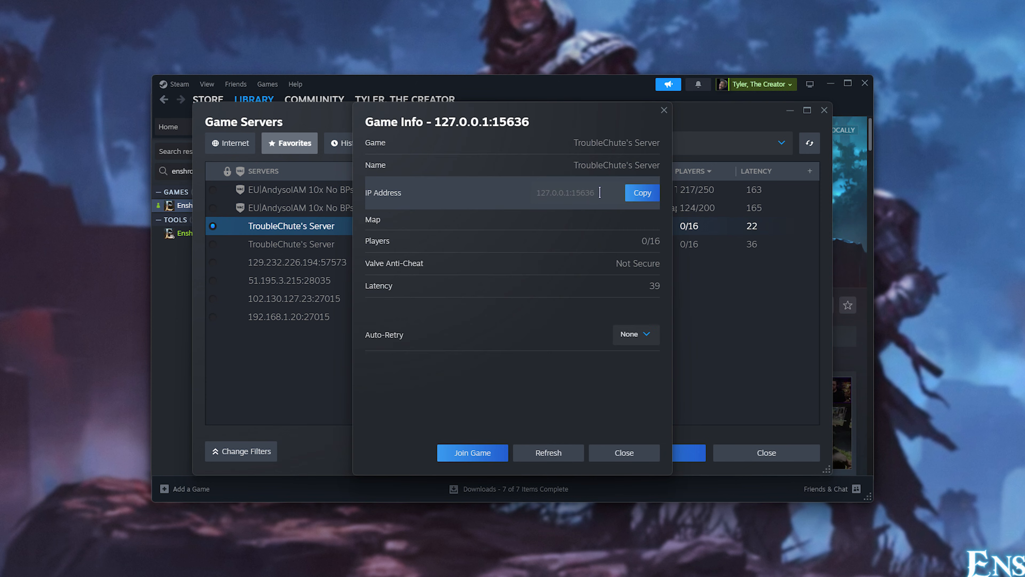
double_click(565, 193)
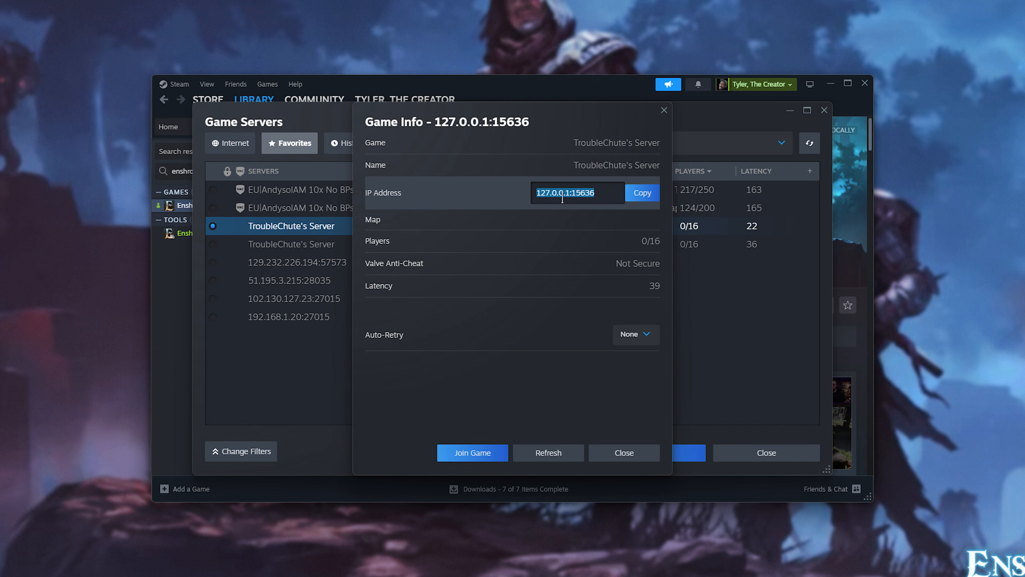
left_click(624, 453)
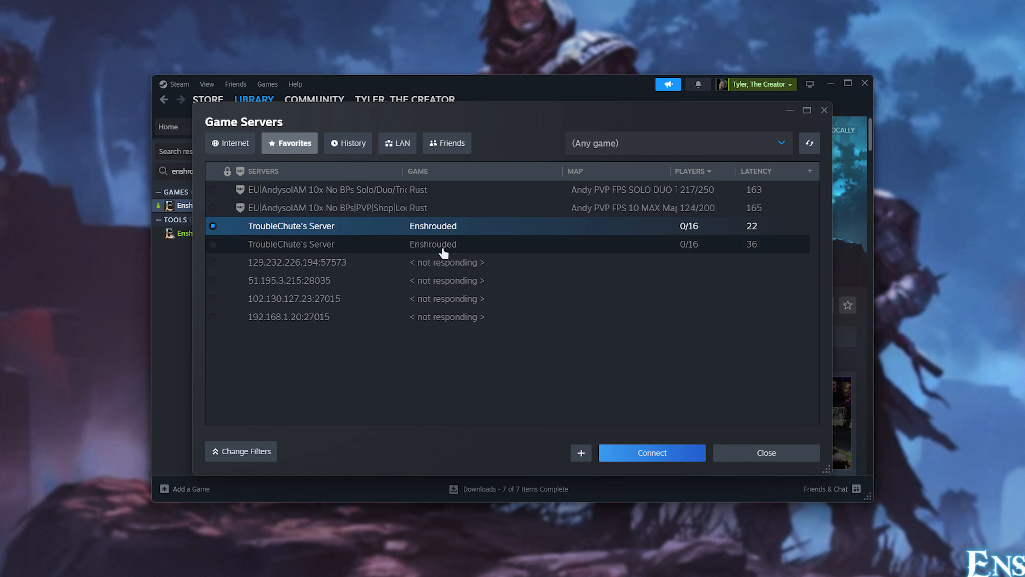
double_click(292, 244)
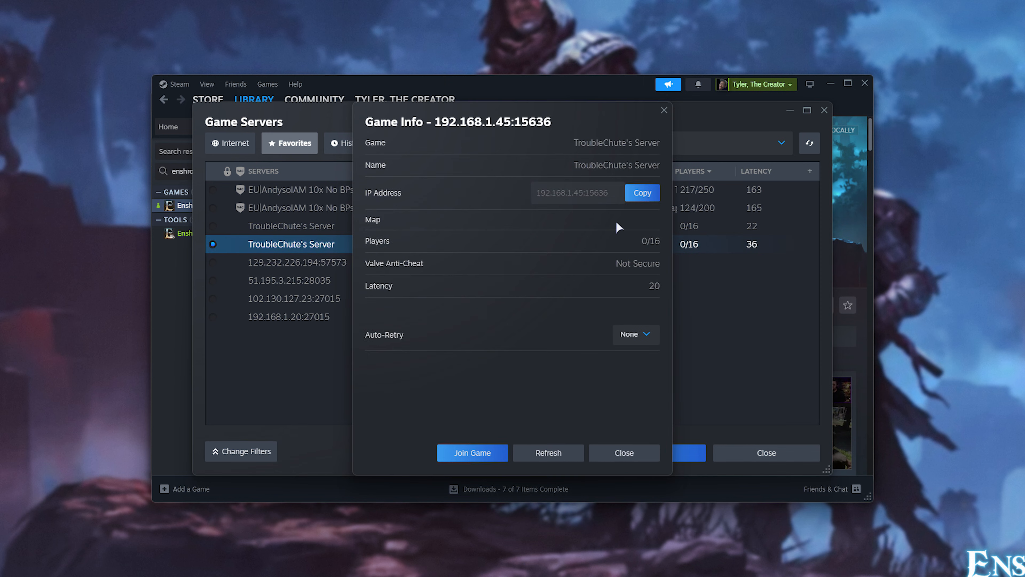
double_click(562, 193)
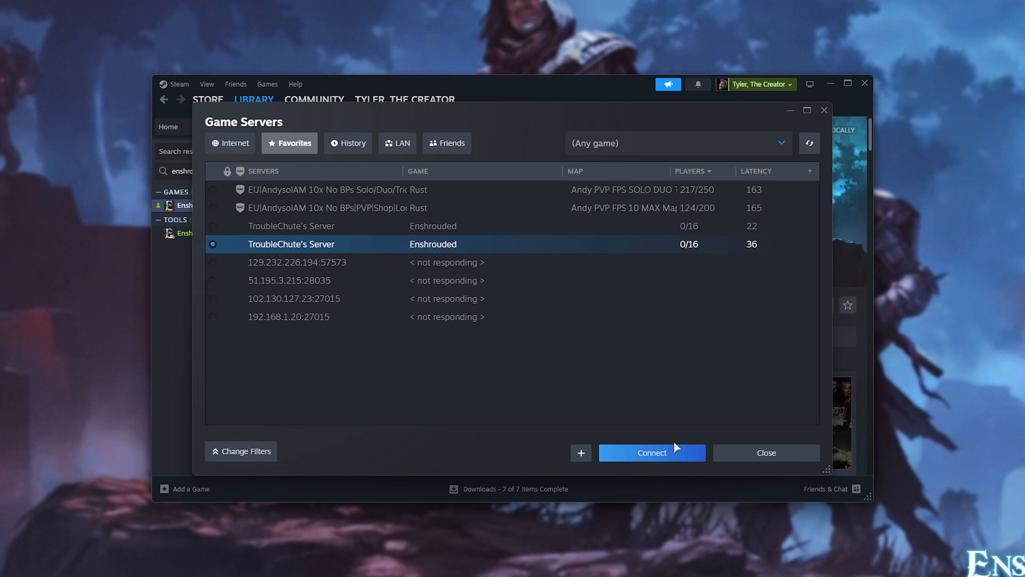
left_click(652, 452)
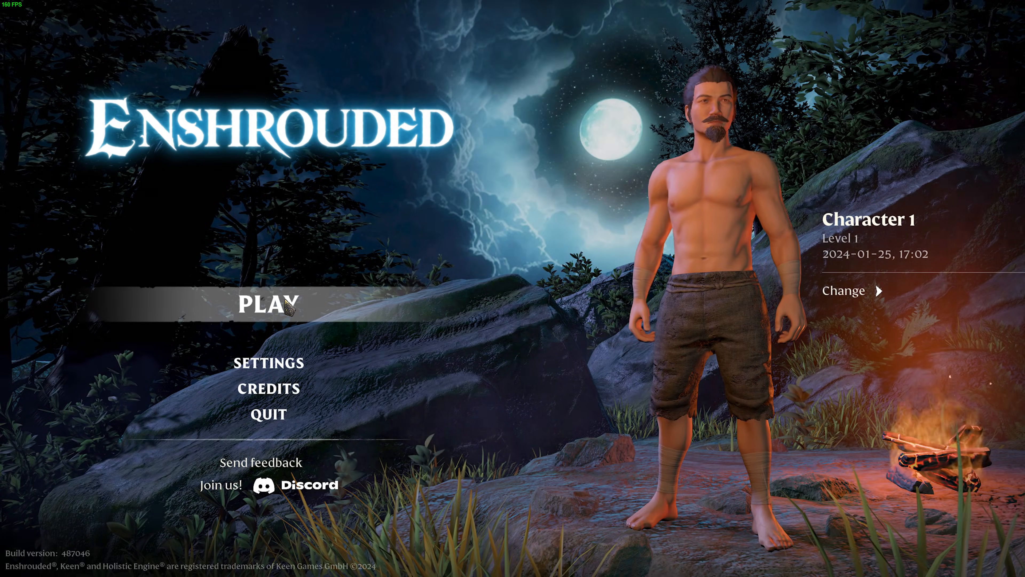
Join TroubleChute's Server from Online Games and run the character forward through the ruins
left_click(280, 306)
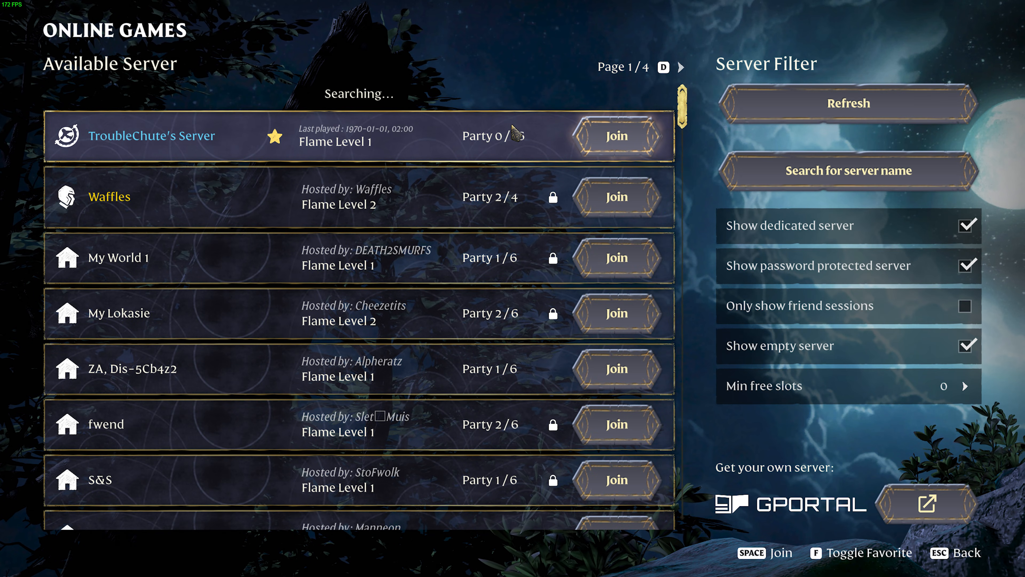
left_click(849, 171)
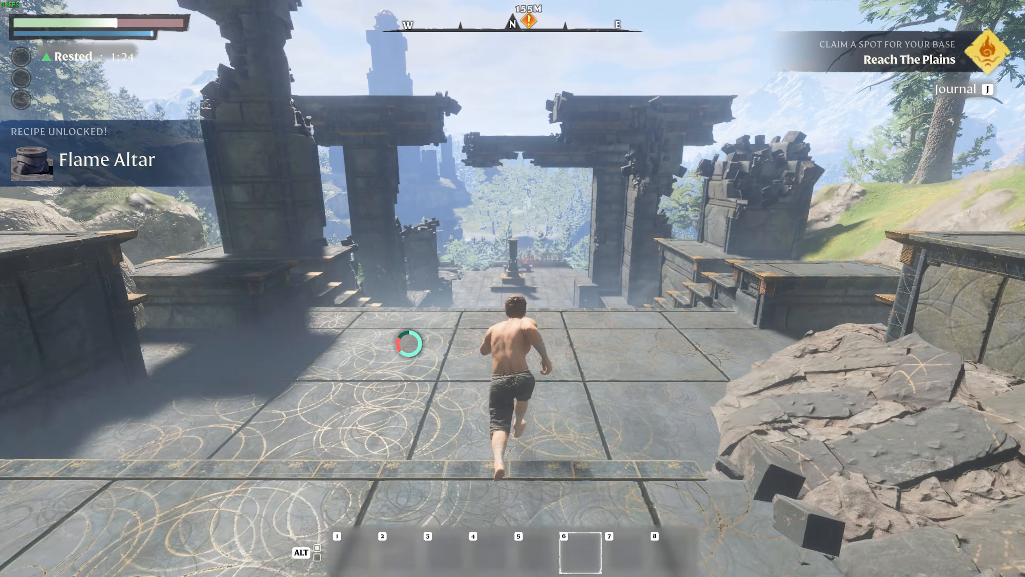
key("w")
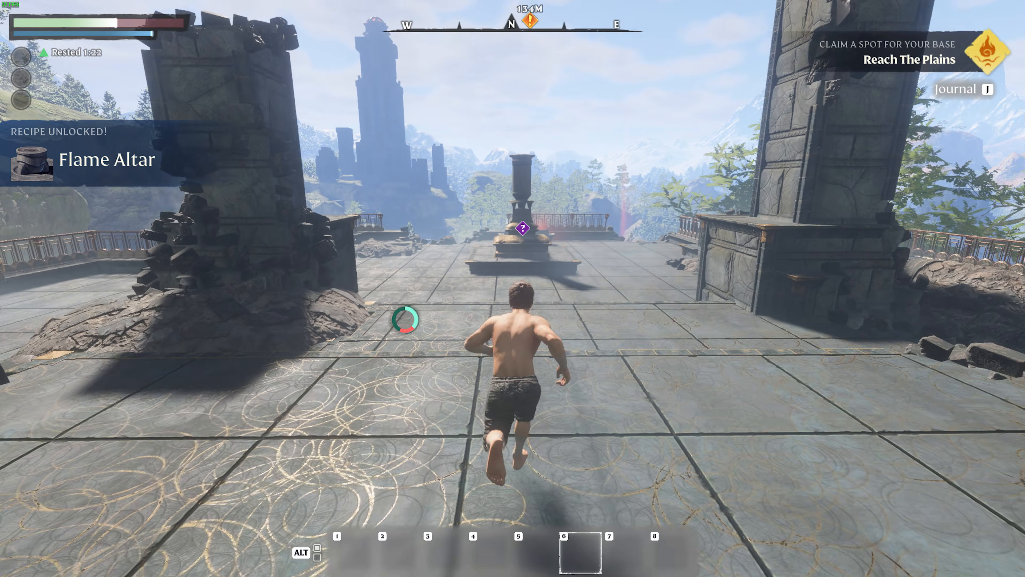